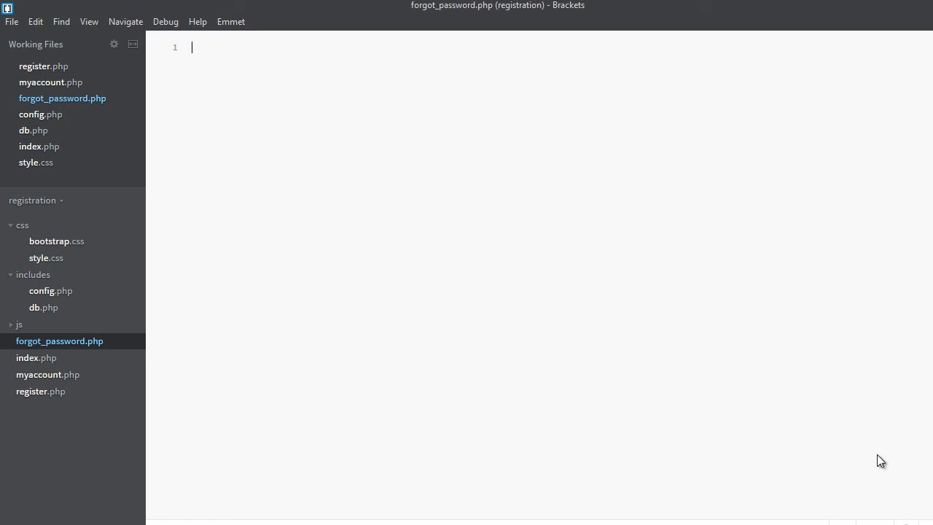
{"action": "mouse_move", "coordinate": [59, 362]}
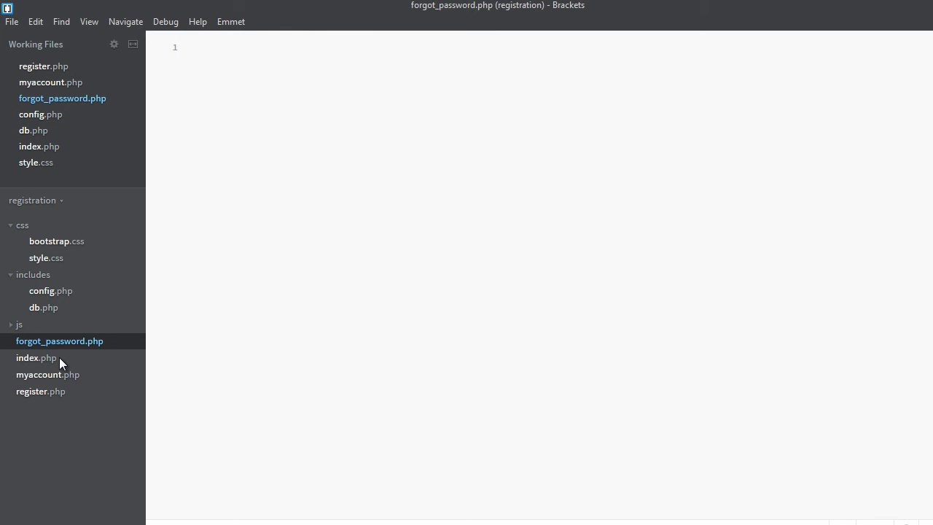
- Bring register.php's page code into forgot_password.php
{"action": "left_click", "coordinate": [37, 357]}
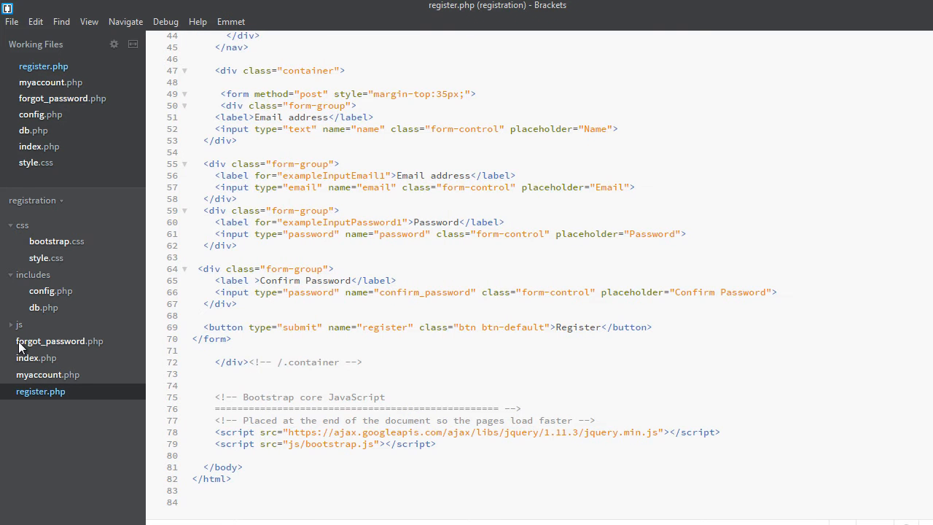
{"action": "left_click", "coordinate": [60, 340]}
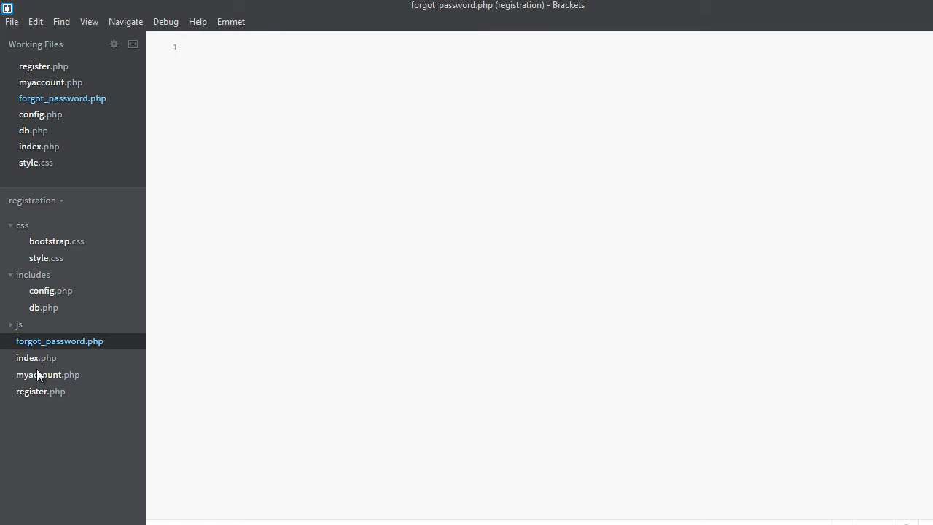
{"action": "left_click", "coordinate": [48, 375]}
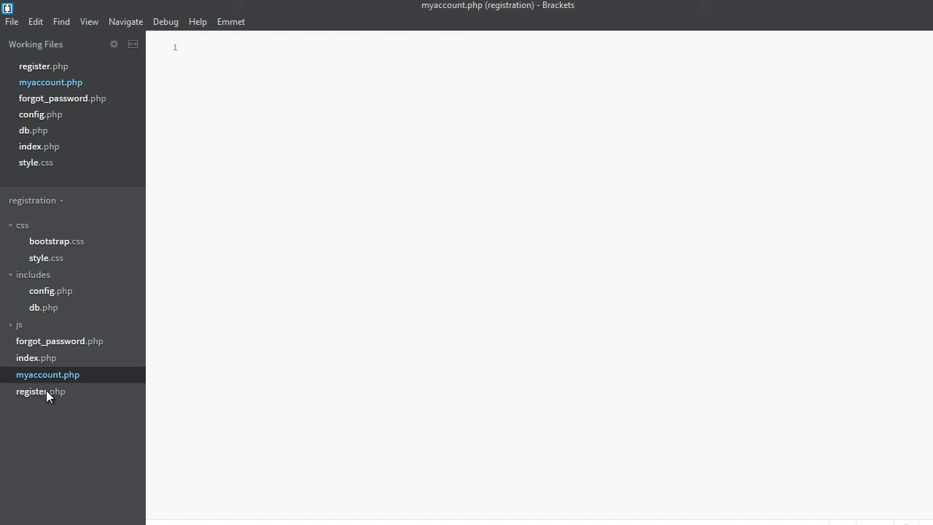
{"action": "left_click", "coordinate": [40, 391]}
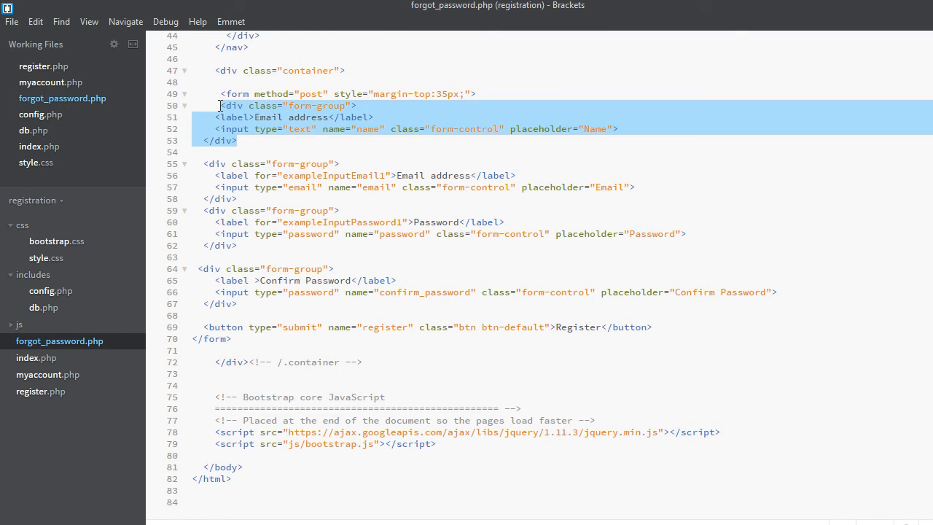
- Delete the name, password and confirm-password field blocks from the form
{"action": "key", "text": "Delete"}
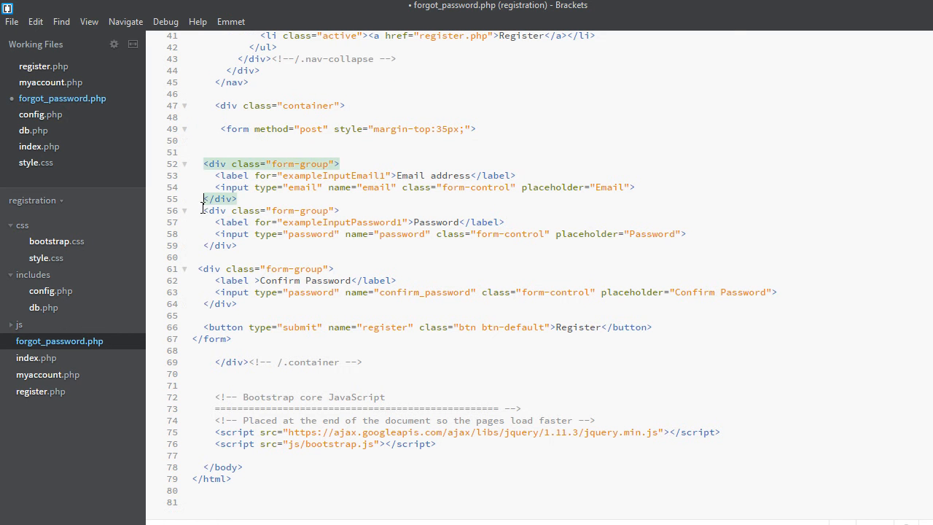
{"action": "left_click_drag", "start_coordinate": [204, 210], "coordinate": [237, 303]}
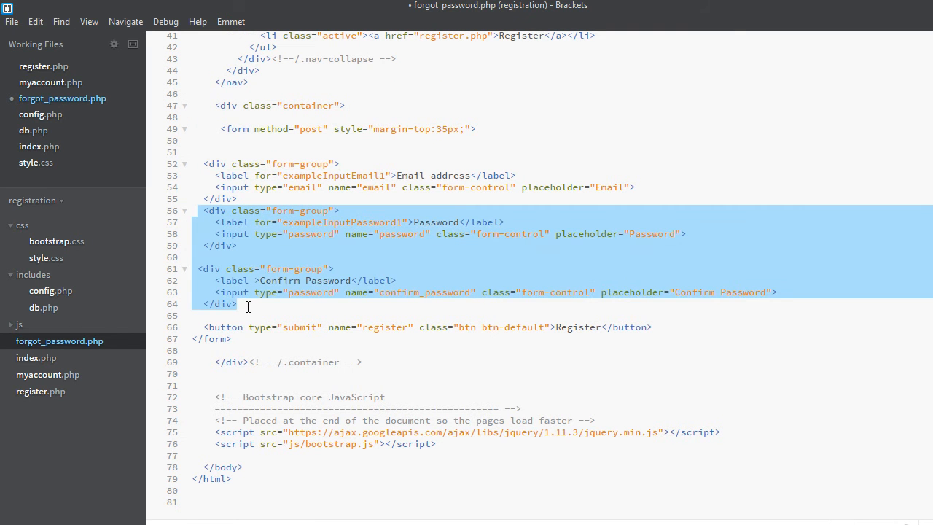
{"action": "key", "text": "Delete"}
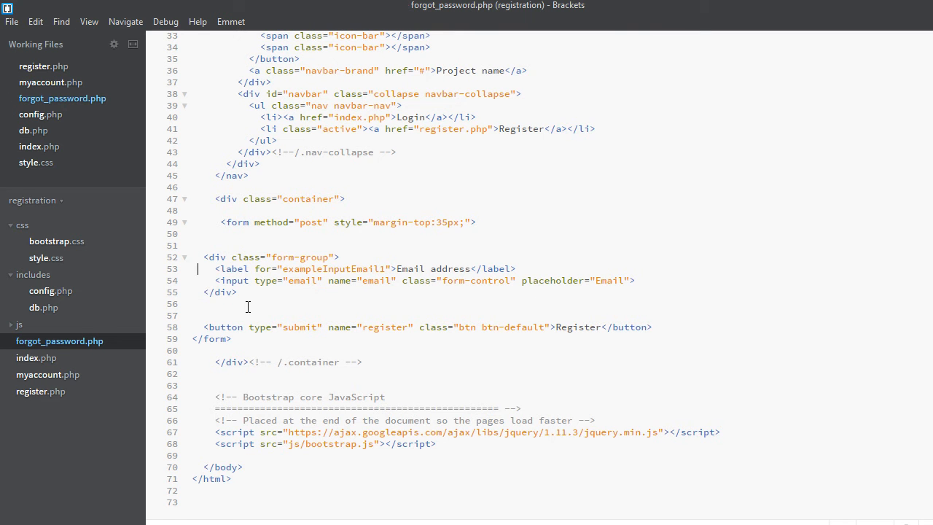
- Set the page title to 'Forgot Password' and drop class="active" from the Register nav item
{"action": "scroll", "scroll_direction": "up", "scroll_amount": 3}
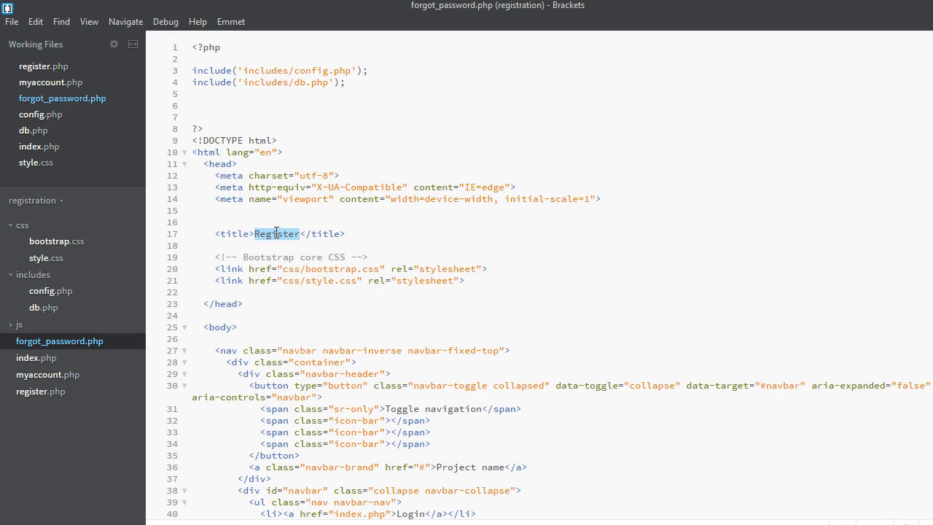
{"action": "type", "text": "Forgot"}
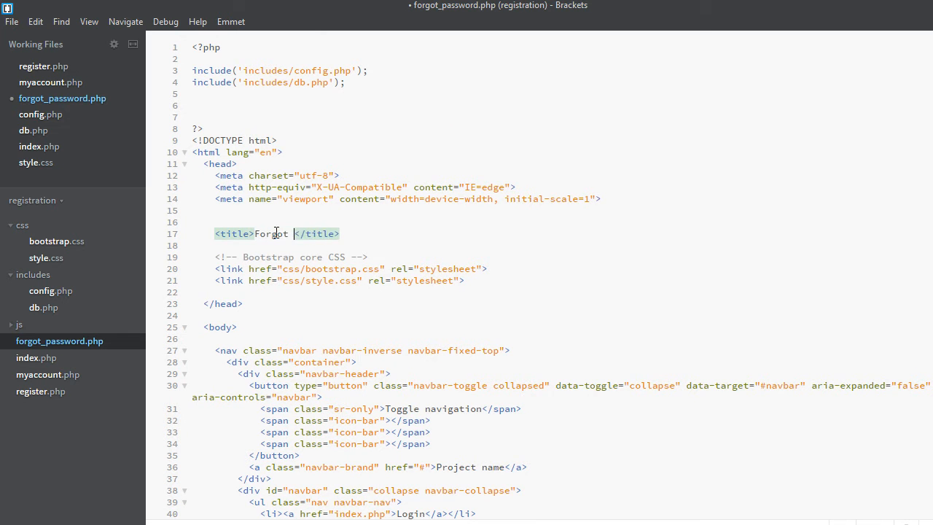
{"action": "type", "text": "Password"}
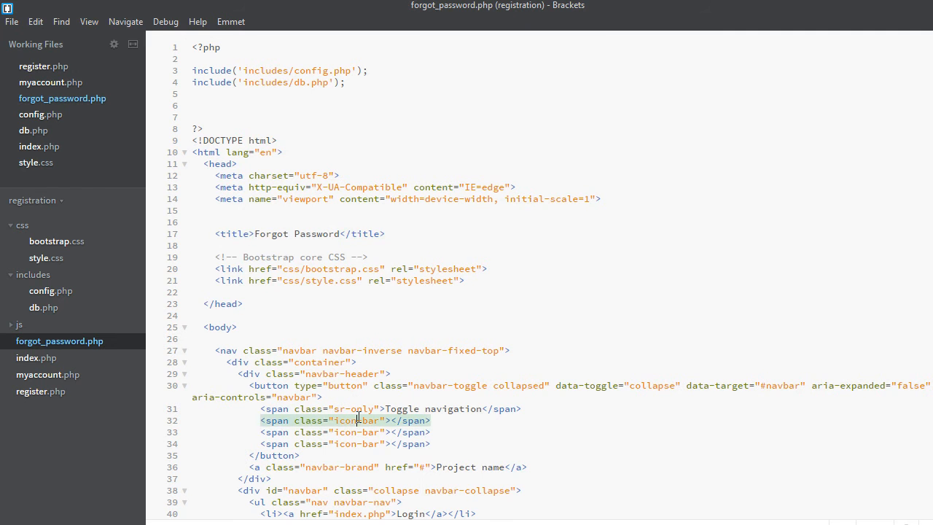
{"action": "scroll", "scroll_direction": "down", "scroll_amount": 3}
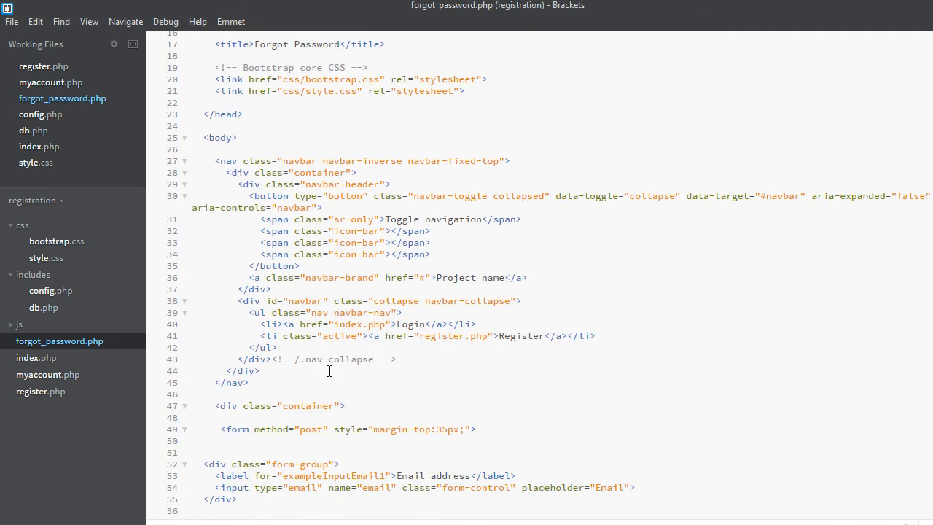
{"action": "mouse_move", "coordinate": [277, 336]}
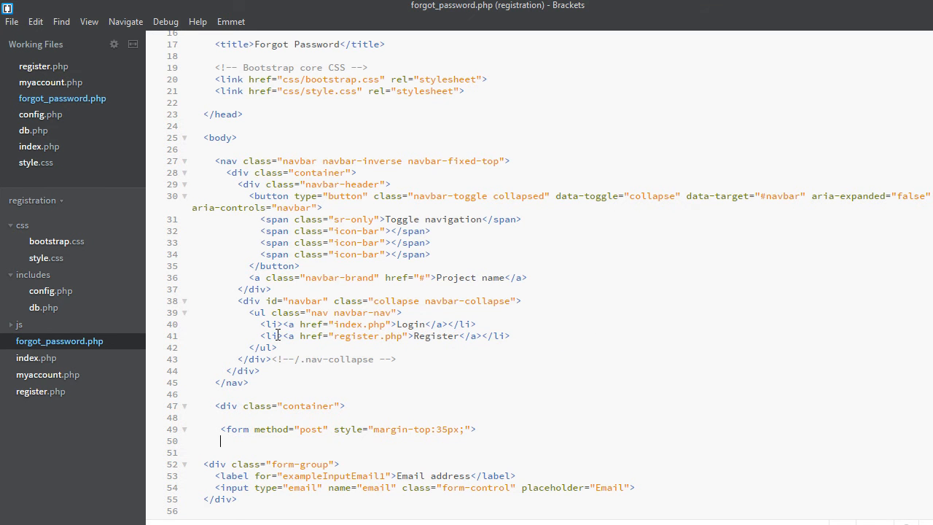
{"action": "scroll", "scroll_direction": "down", "scroll_amount": 3}
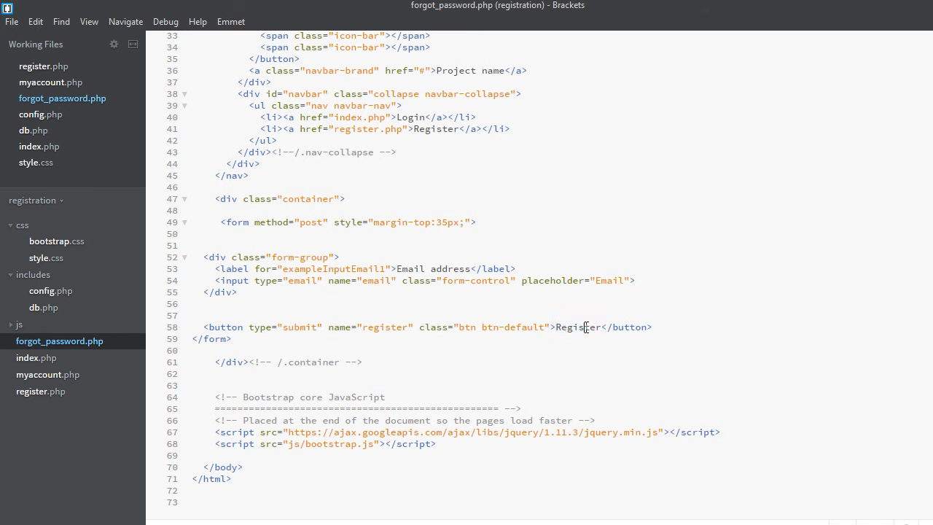
- Change the submit button text to 'Send My Password' and its name to send_my_password
{"action": "double_click", "coordinate": [577, 326]}
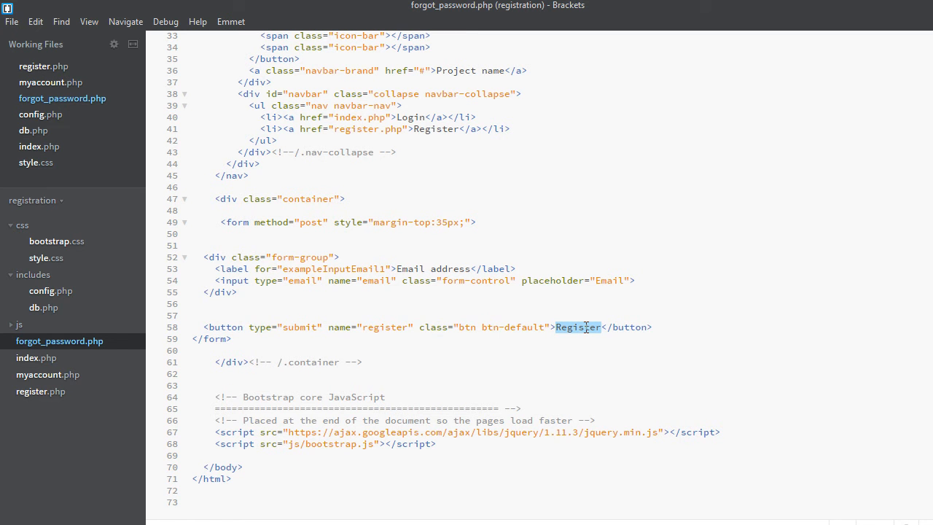
{"action": "type", "text": "Send"}
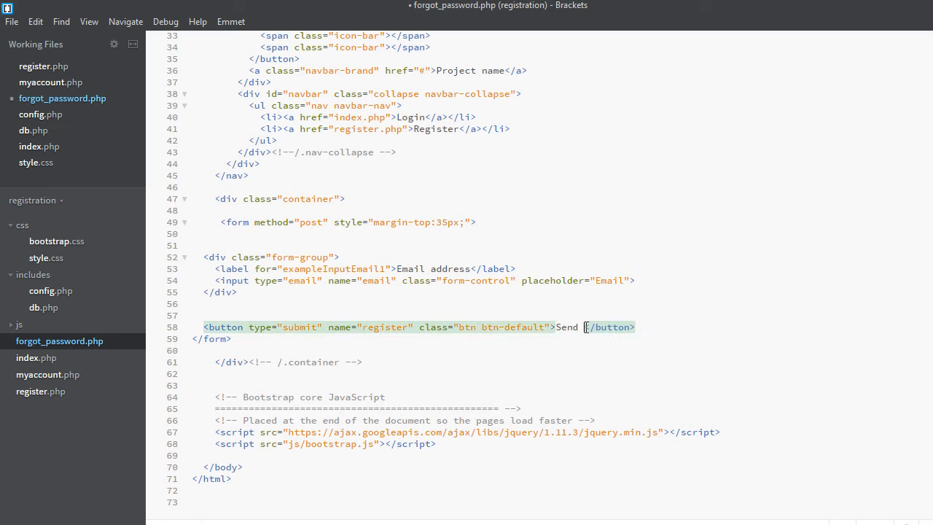
{"action": "type", "text": "My P"}
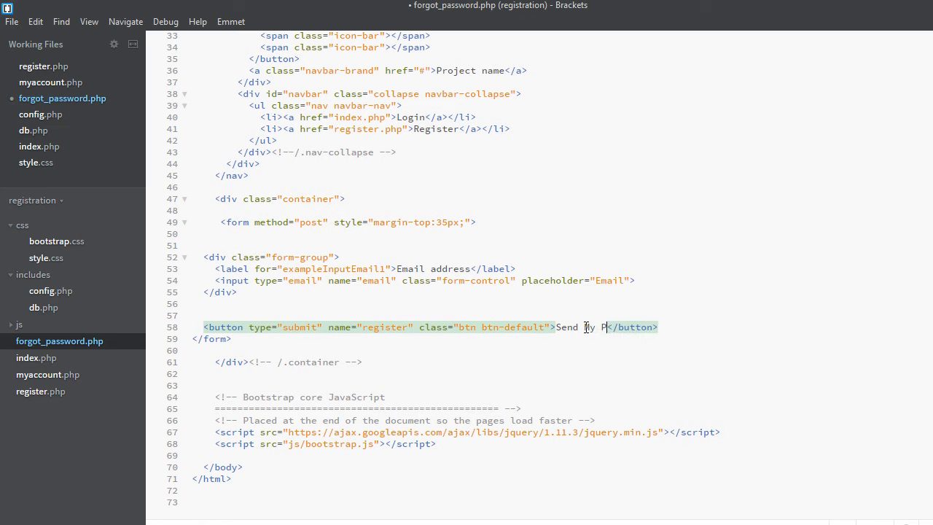
{"action": "type", "text": "assword"}
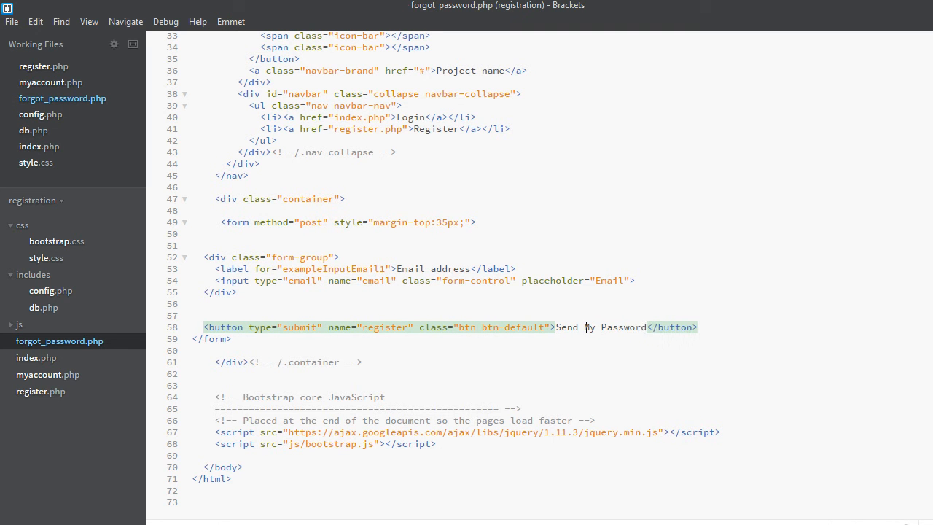
{"action": "mouse_move", "coordinate": [394, 327]}
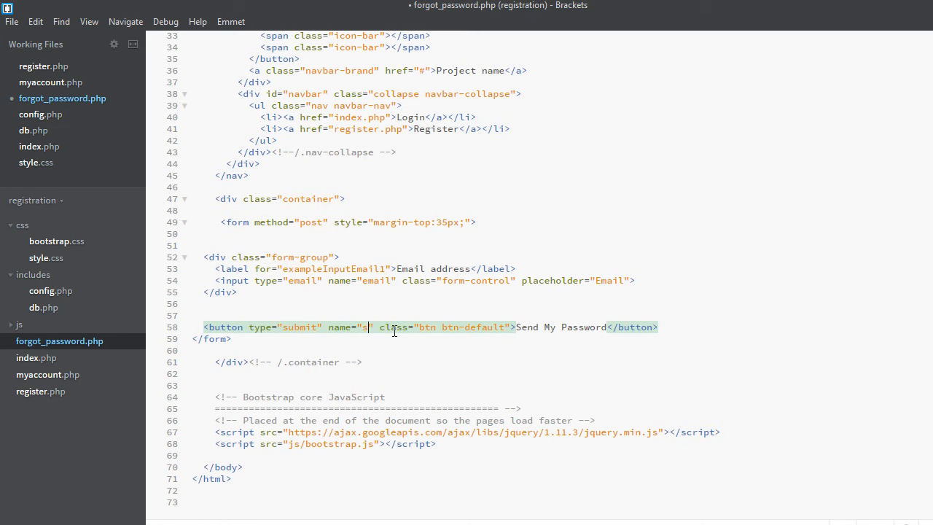
{"action": "type", "text": "end"}
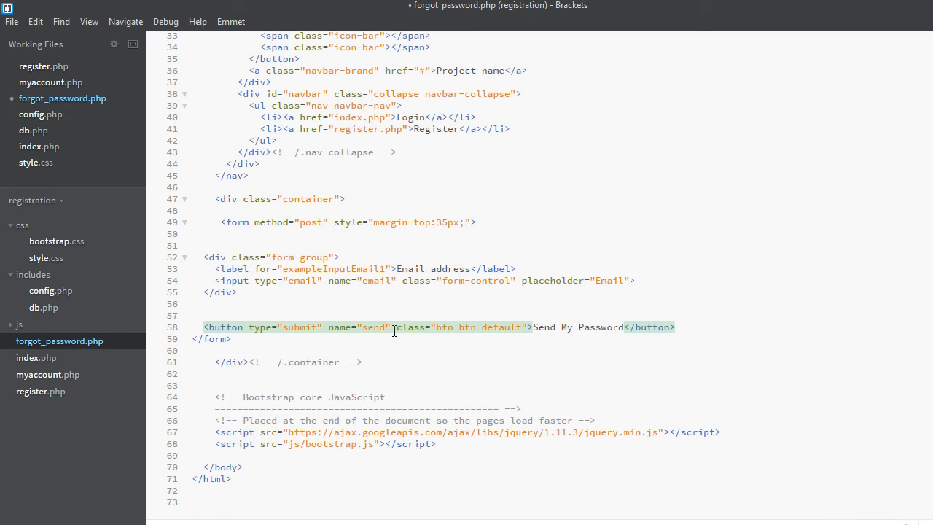
{"action": "type", "text": "_my_passwor"}
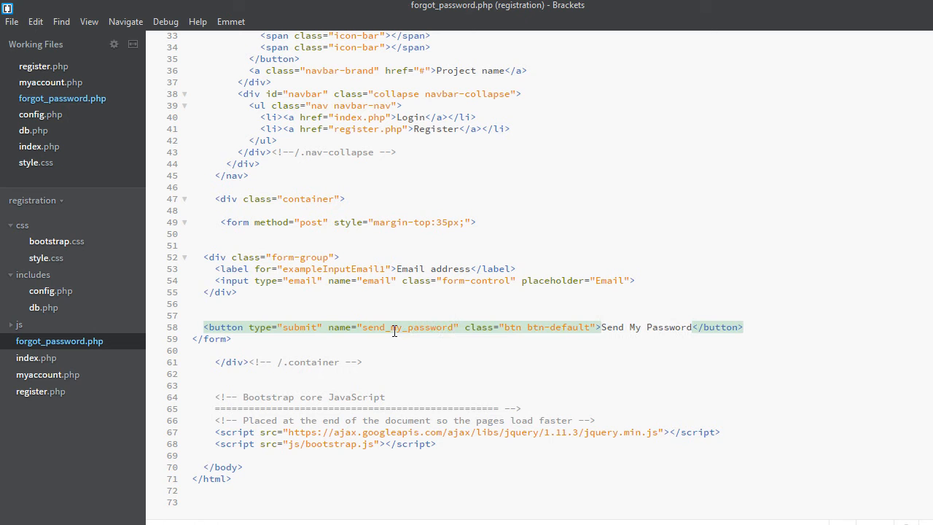
{"action": "mouse_move", "coordinate": [781, 320]}
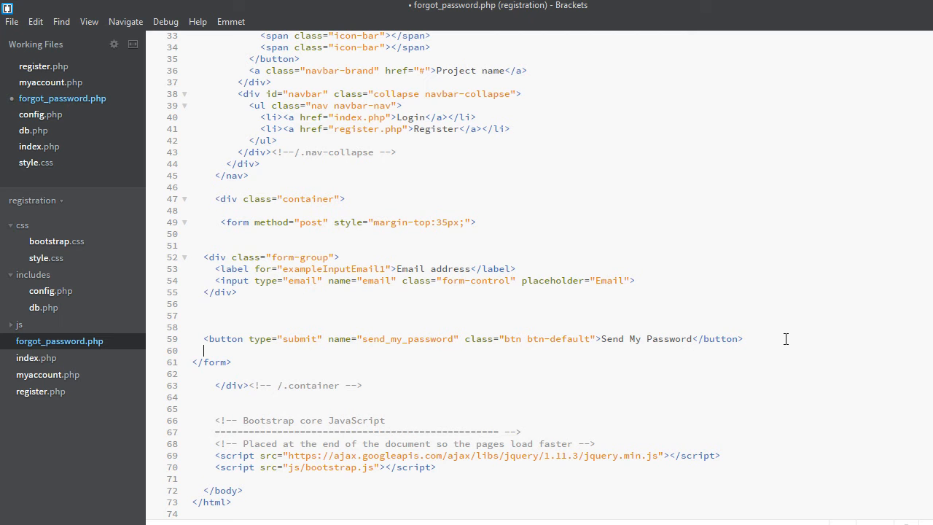
- Add a 'Cancel' link to index.php with class btn btn-danger and remove extra blank lines
{"action": "type", "text": "<a href=\"\"></a>"}
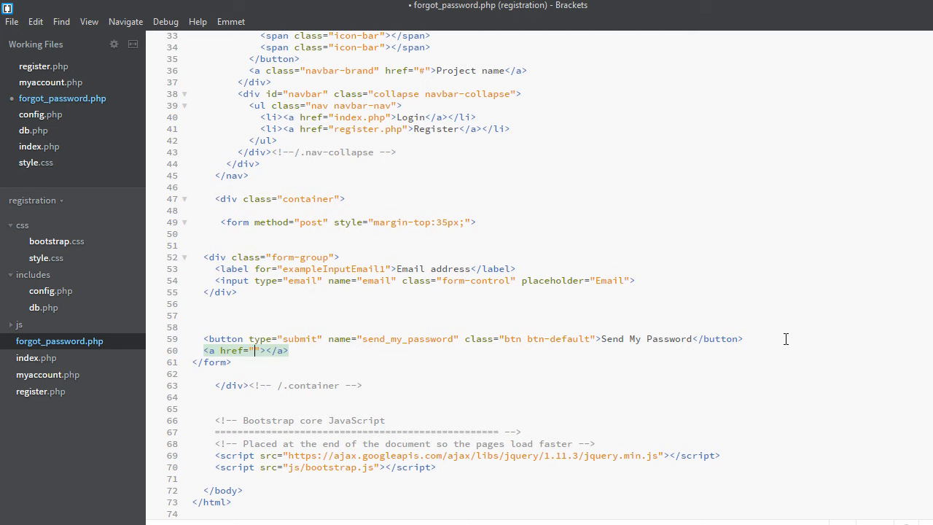
{"action": "type", "text": "in"}
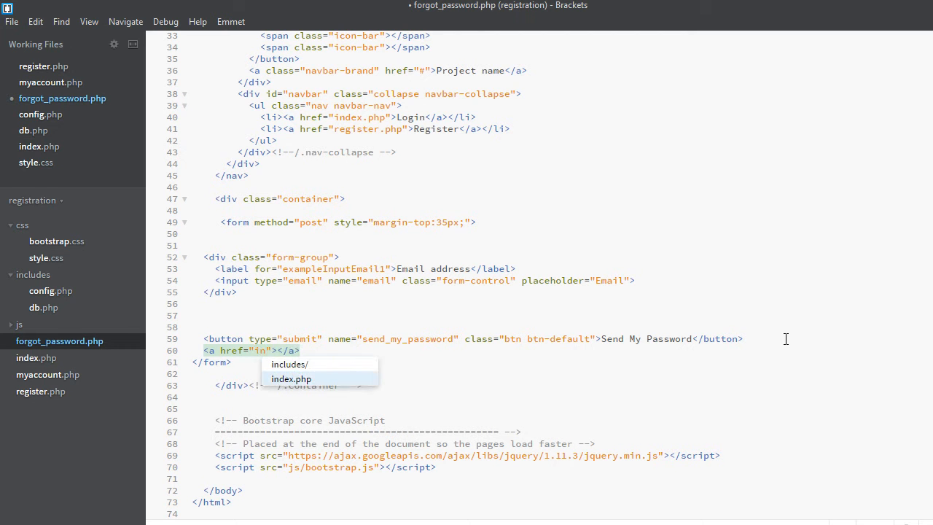
{"action": "left_click", "coordinate": [291, 378]}
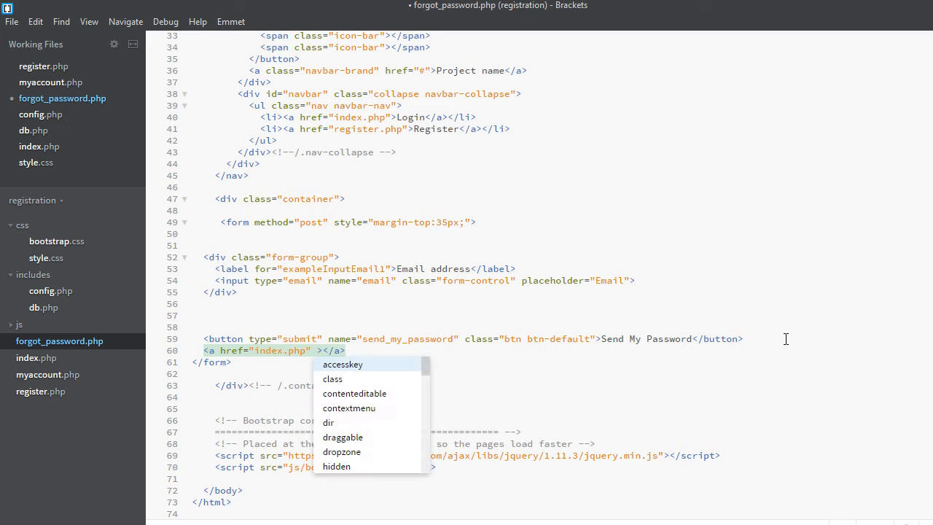
{"action": "type", "text": "ca"}
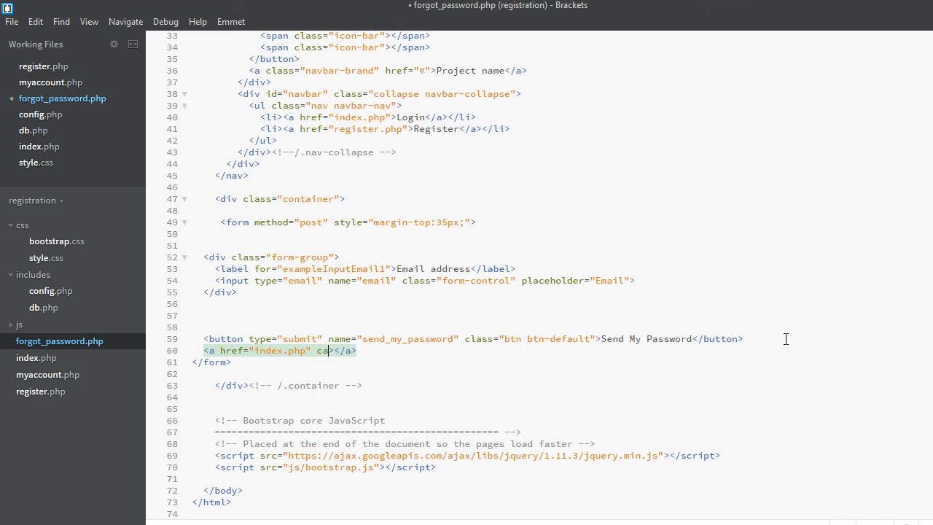
{"action": "type", "text": "class="}
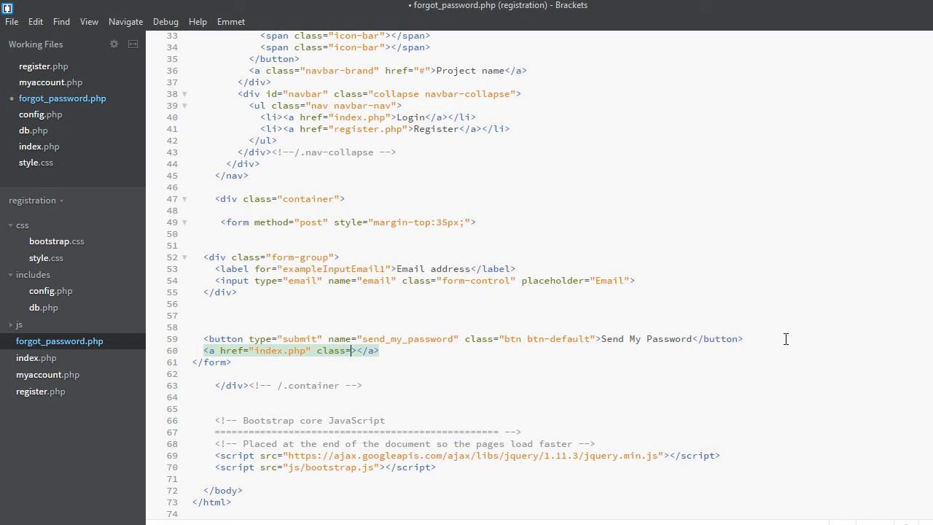
{"action": "type", "text": "btn\""}
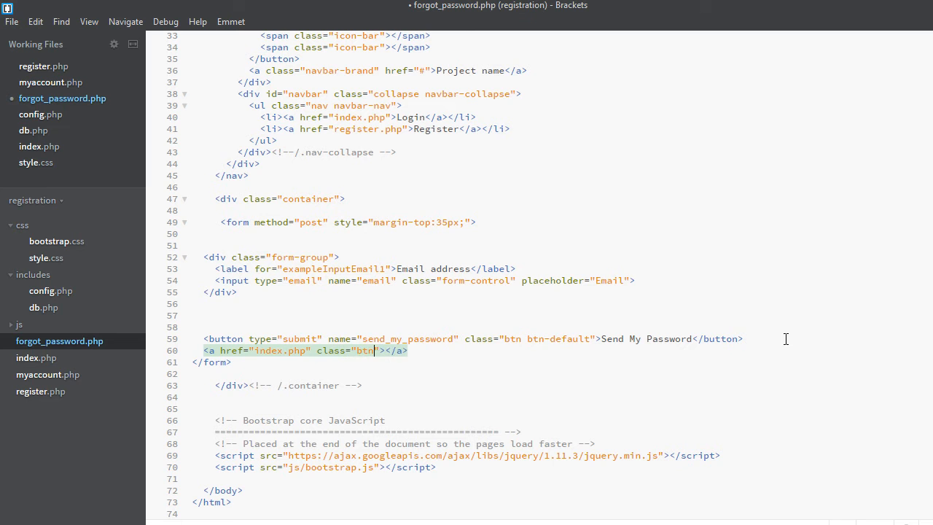
{"action": "type", "text": "b"}
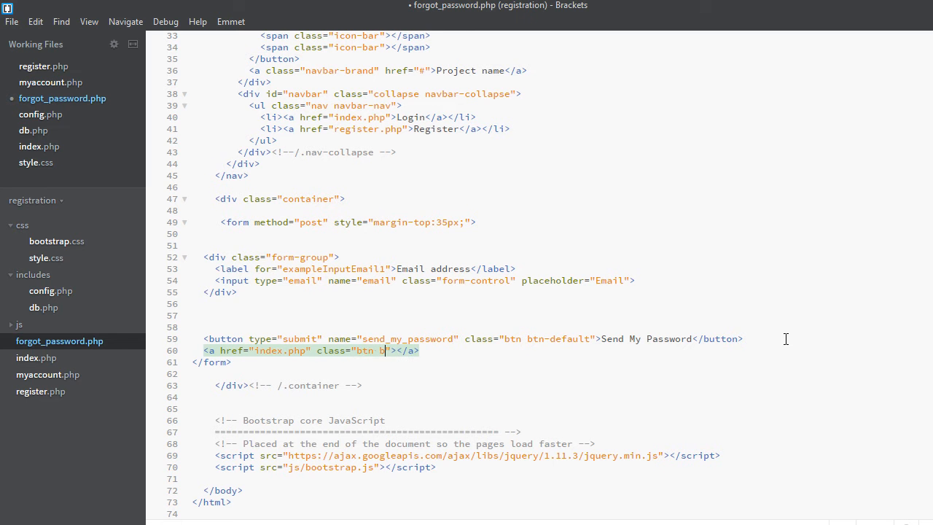
{"action": "type", "text": "btn-danger"}
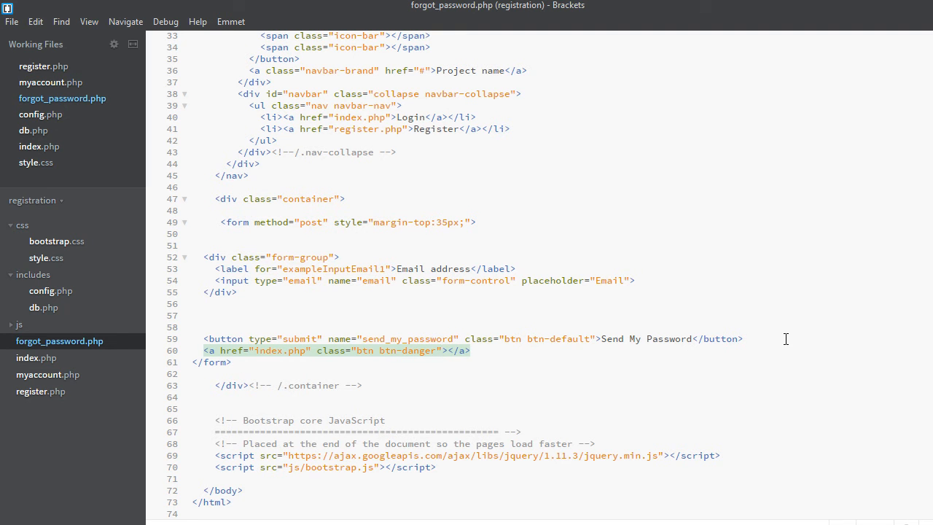
{"action": "type", "text": "Cancel"}
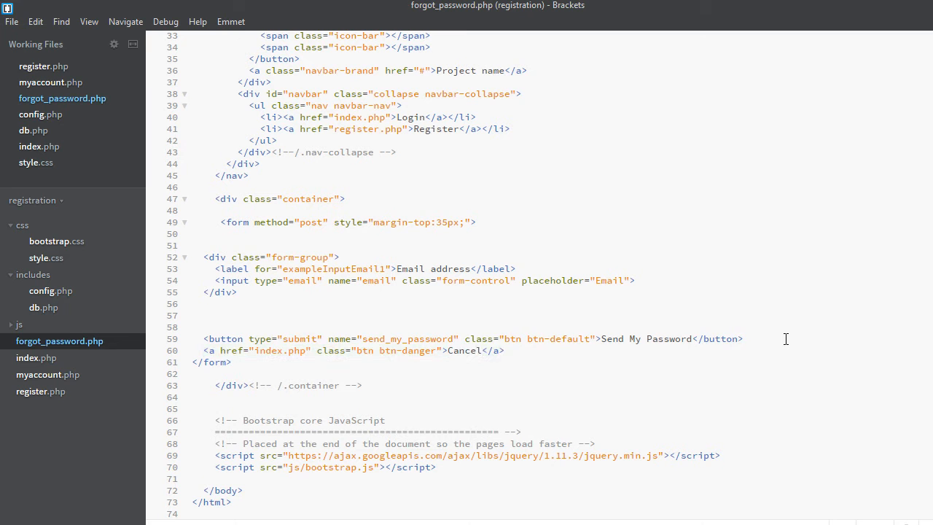
{"action": "left_click", "coordinate": [193, 314]}
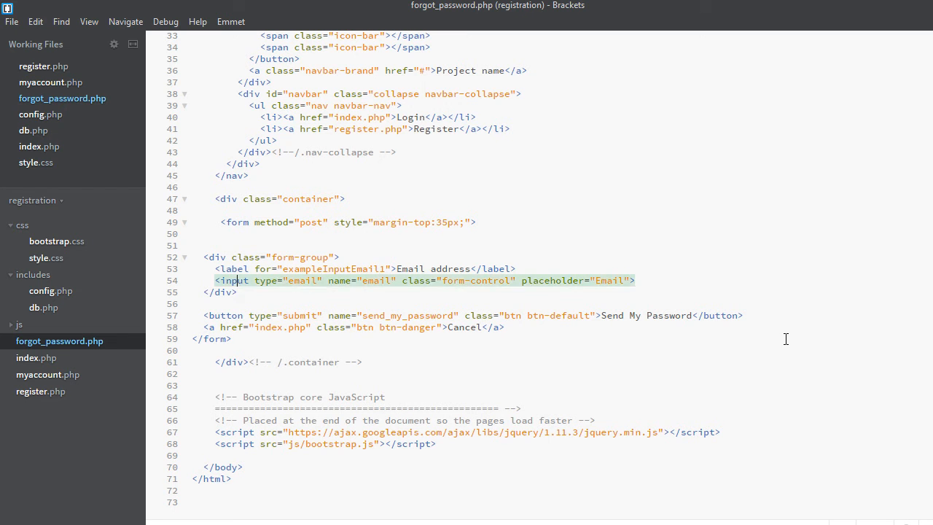
{"action": "left_click", "coordinate": [232, 175]}
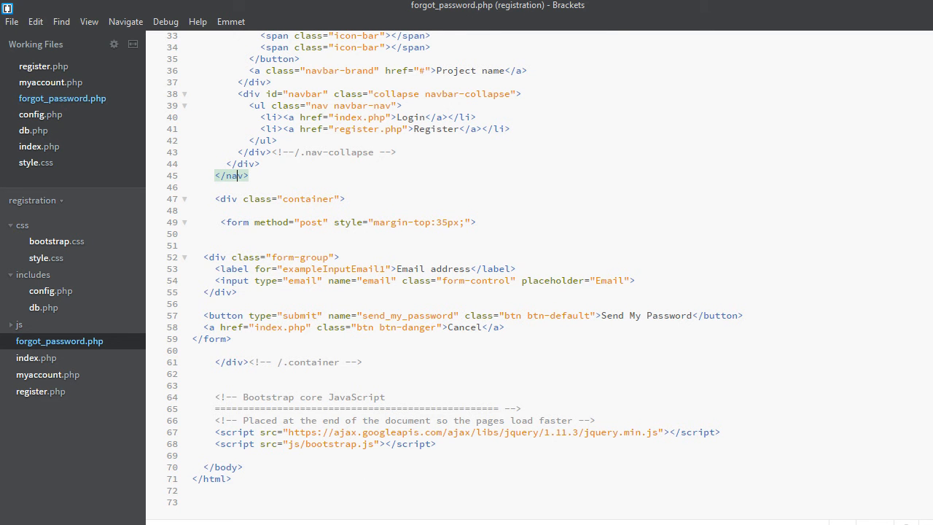
{"action": "mouse_move", "coordinate": [509, 154]}
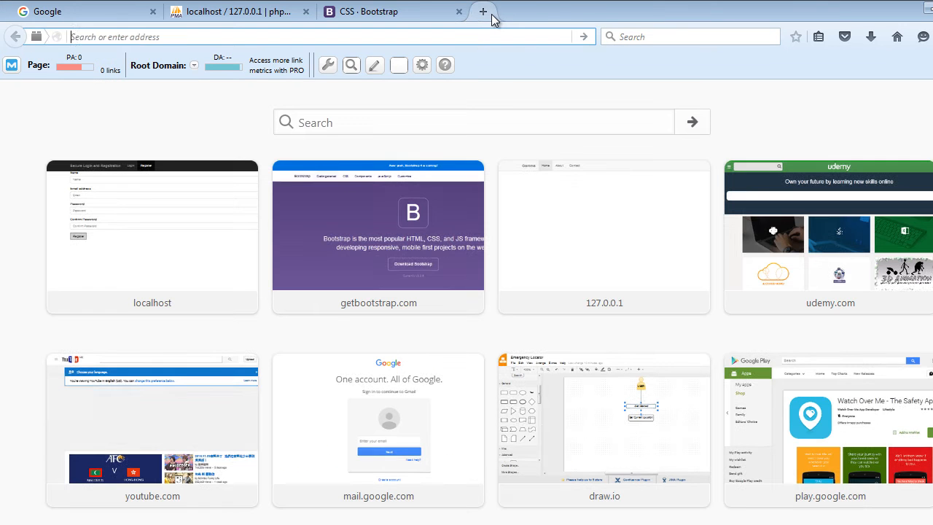
- Load localhost/registration/, follow 'Forgot Password?', and verify Cancel returns to the login page
{"action": "left_click", "coordinate": [482, 11]}
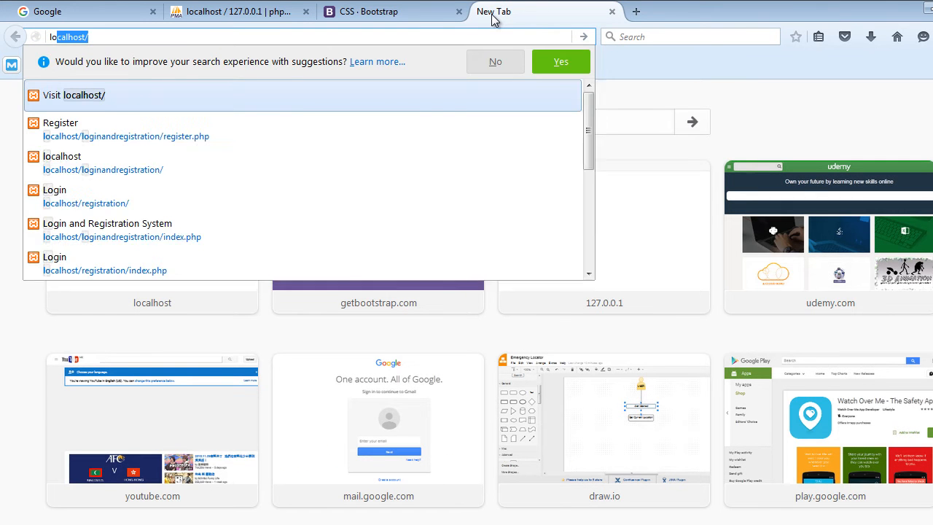
{"action": "left_click", "coordinate": [86, 197]}
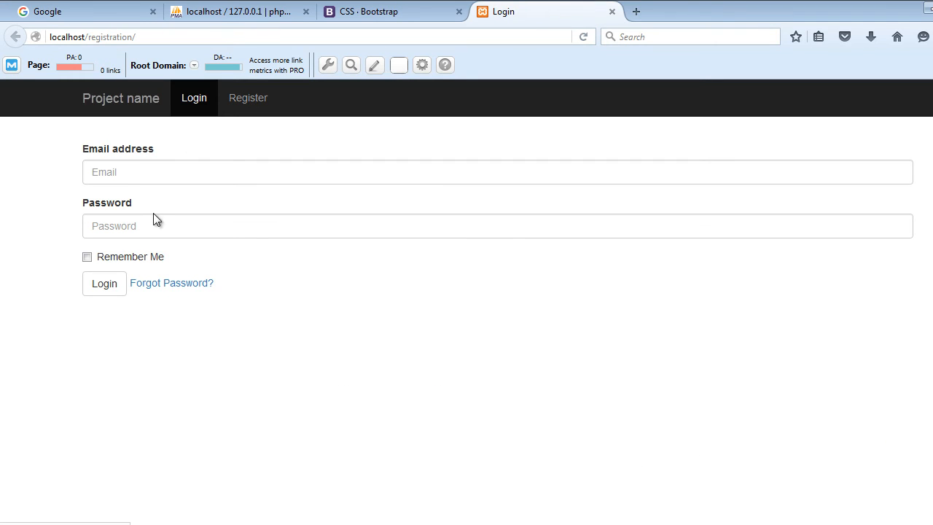
{"action": "mouse_move", "coordinate": [151, 285]}
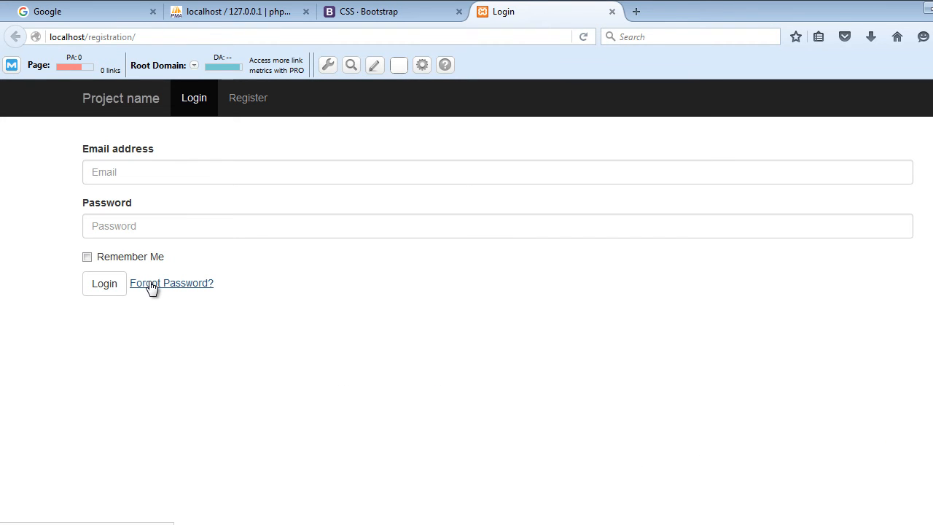
{"action": "left_click", "coordinate": [171, 283]}
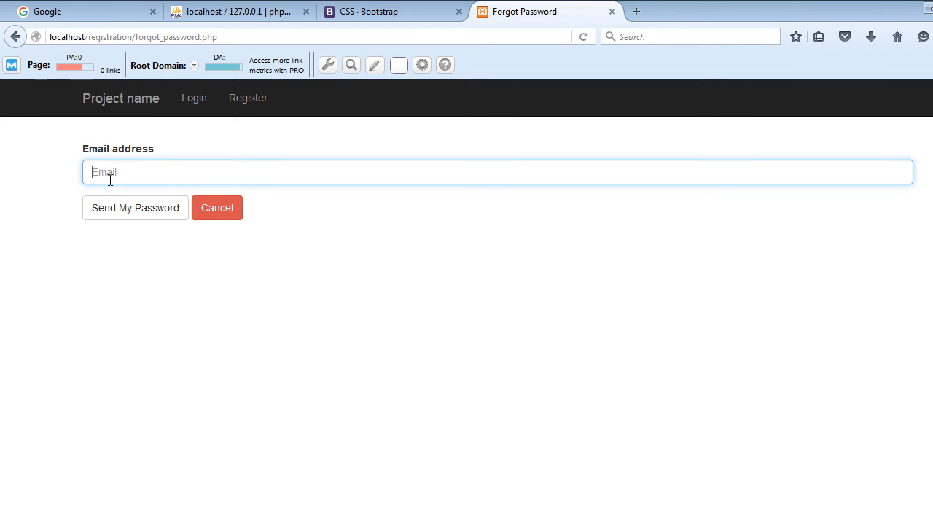
{"action": "mouse_move", "coordinate": [144, 215]}
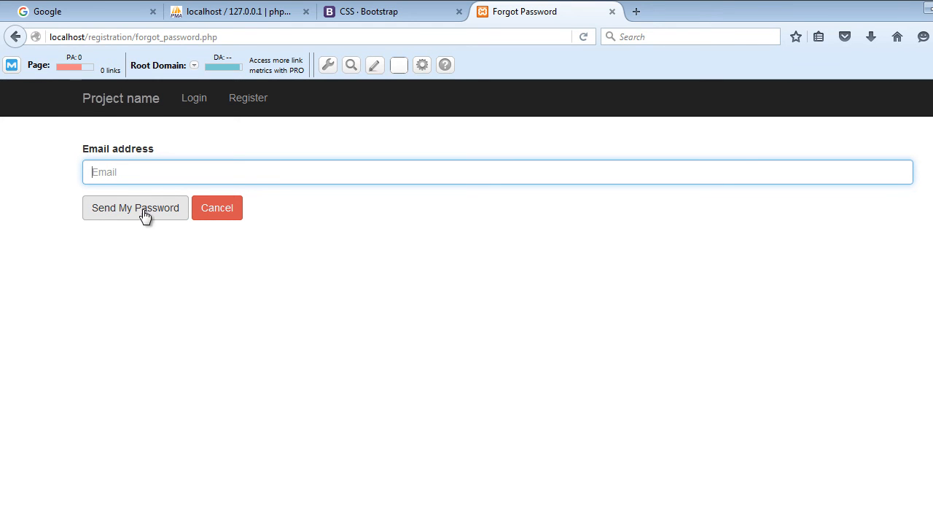
{"action": "mouse_move", "coordinate": [99, 219]}
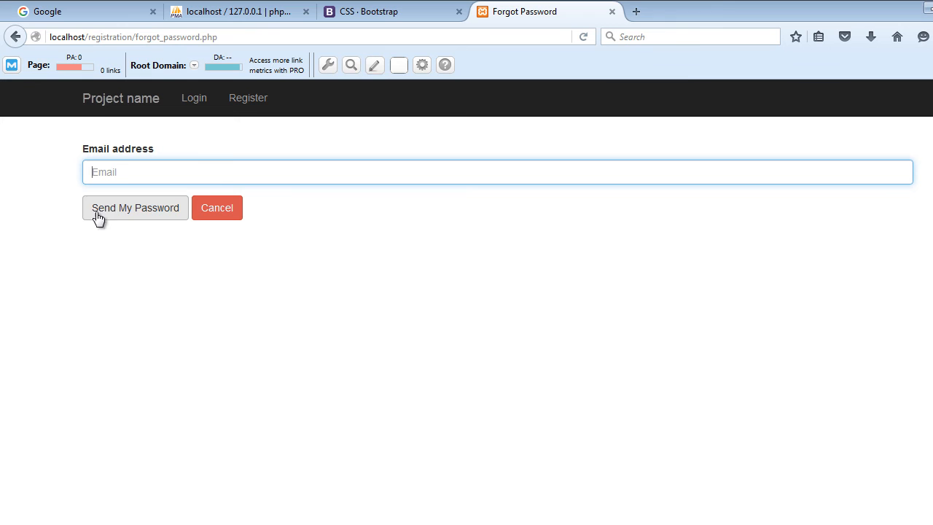
{"action": "mouse_move", "coordinate": [164, 219]}
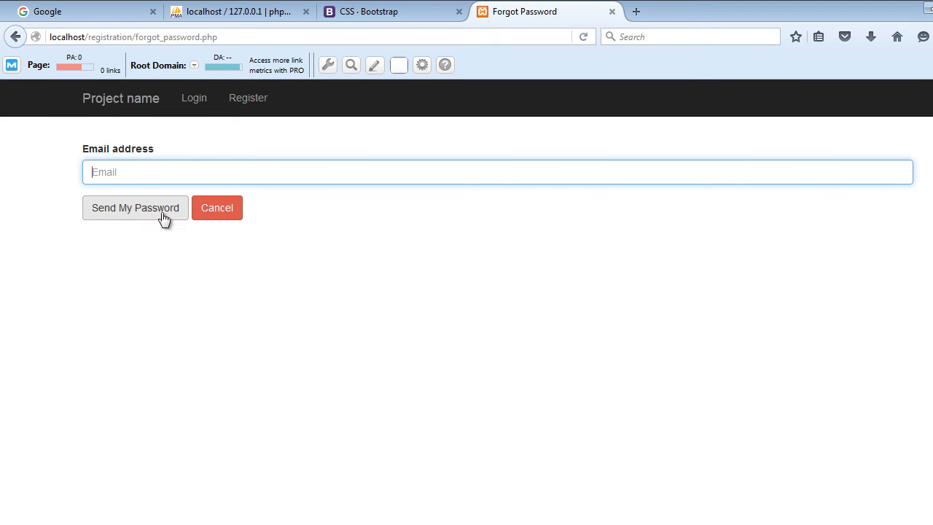
{"action": "mouse_move", "coordinate": [153, 242]}
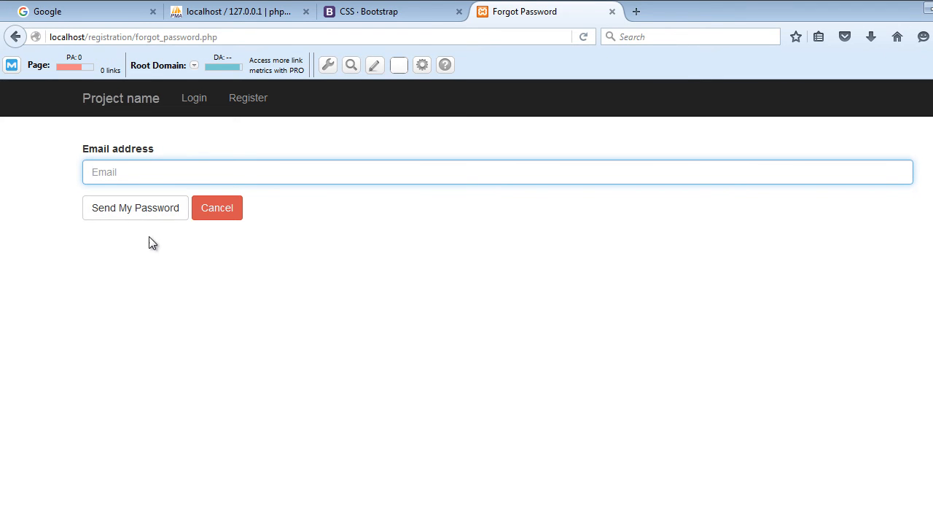
{"action": "left_click", "coordinate": [217, 207]}
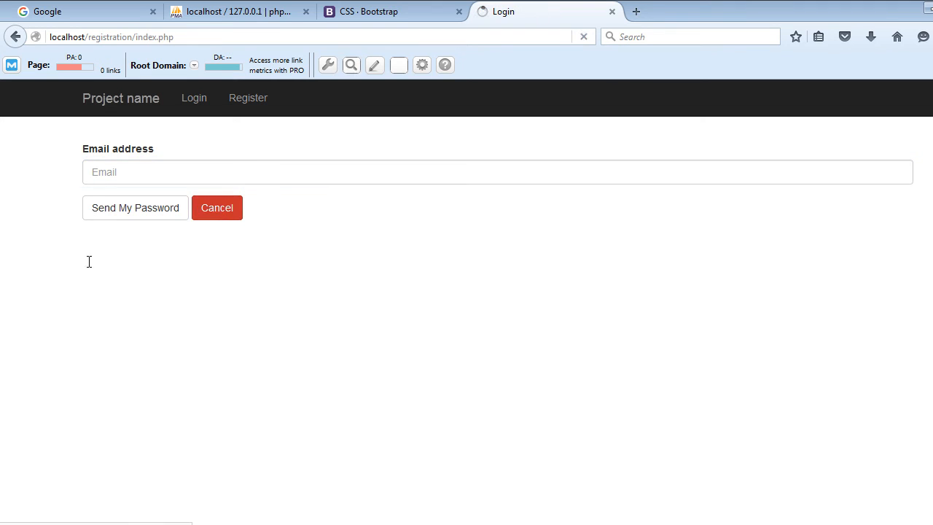
{"action": "left_click", "coordinate": [193, 97]}
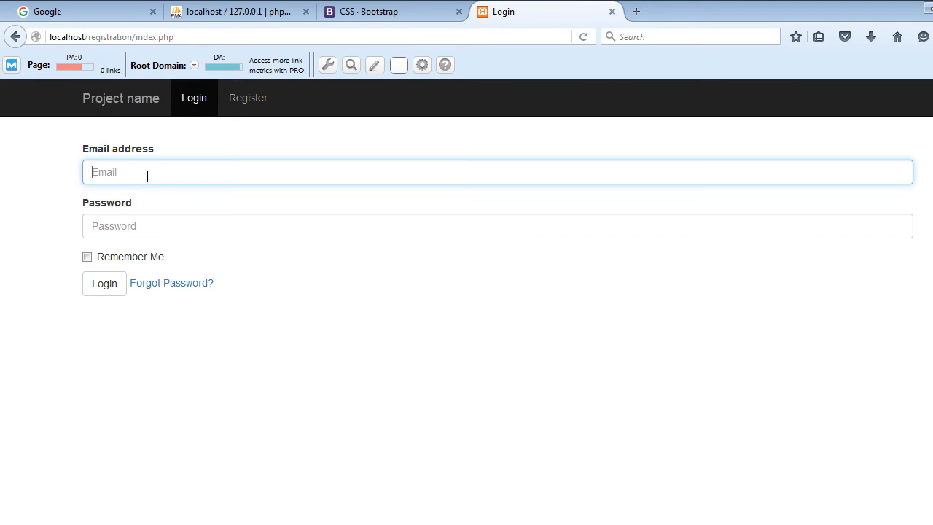
{"action": "mouse_move", "coordinate": [628, 498]}
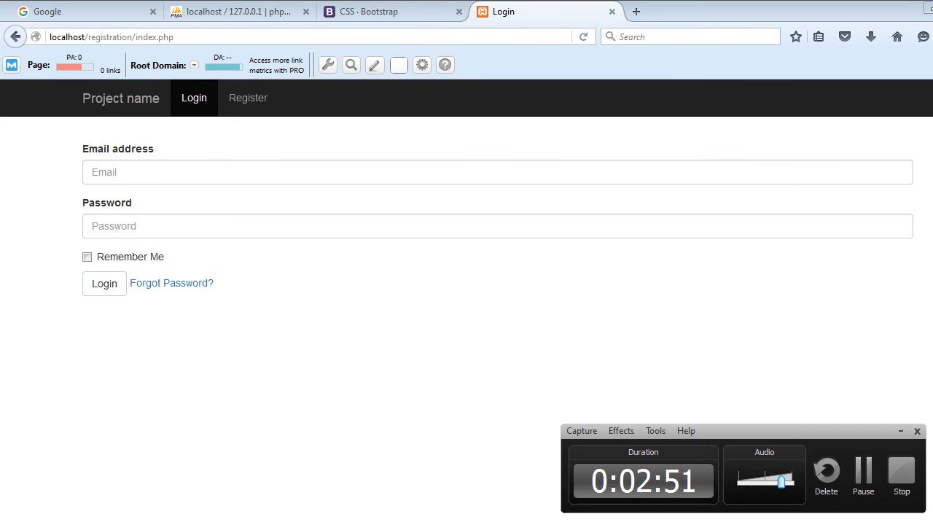
- Copy all of forgot_password.php's code and paste it into the empty myaccount.php
{"action": "left_click", "coordinate": [497, 172]}
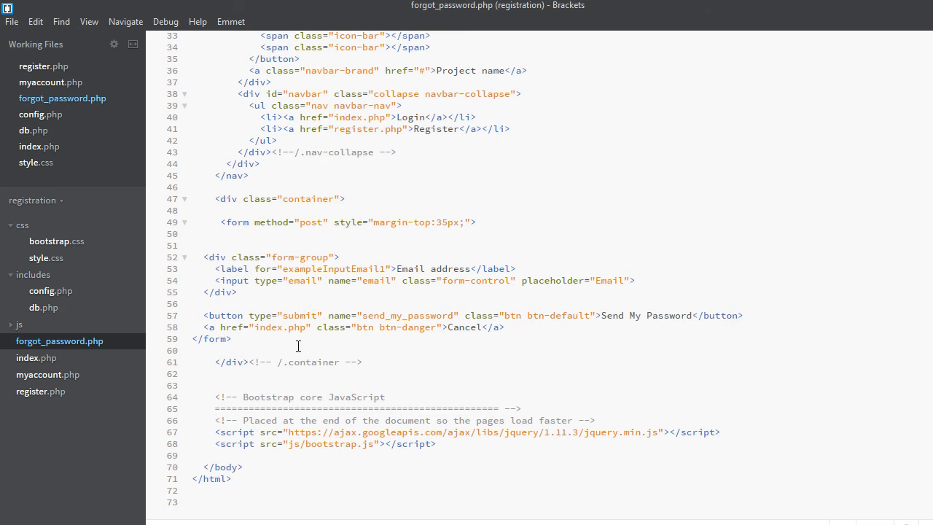
{"action": "left_click", "coordinate": [191, 351]}
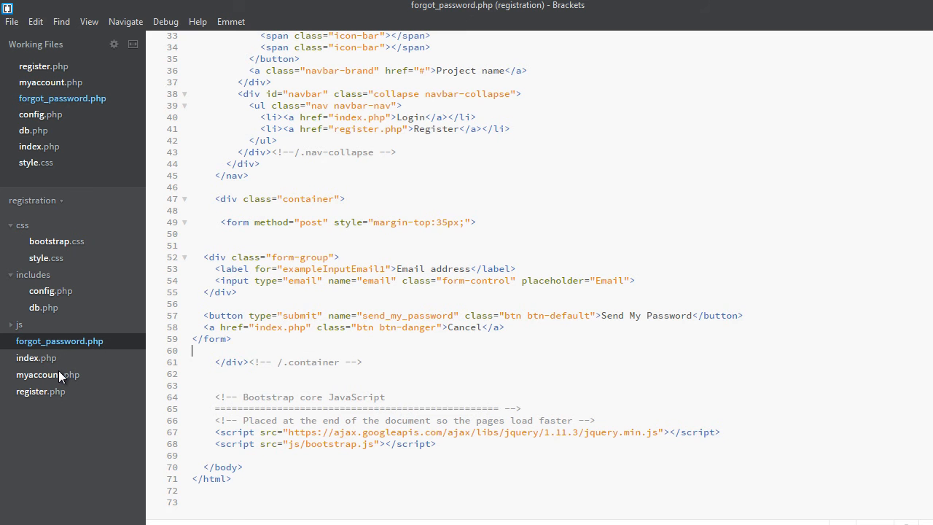
{"action": "left_click", "coordinate": [48, 373]}
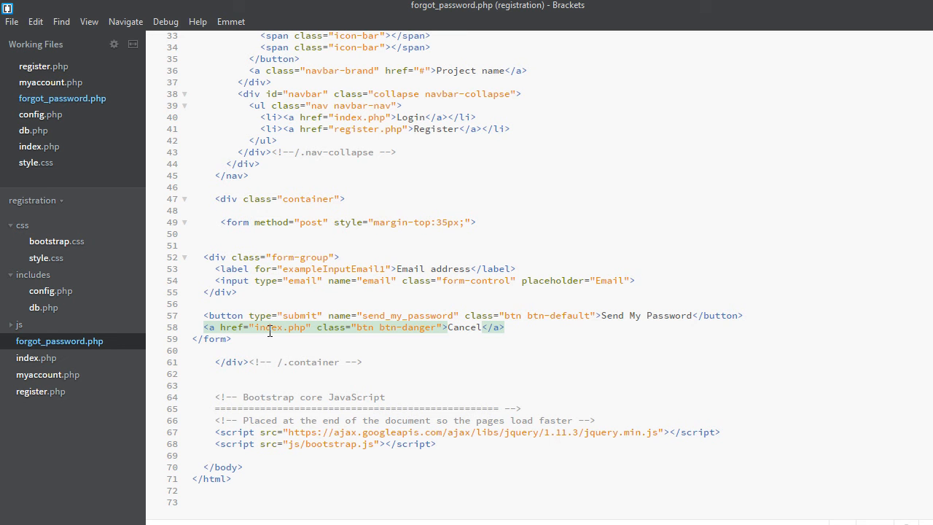
{"action": "key", "text": "ctrl+a"}
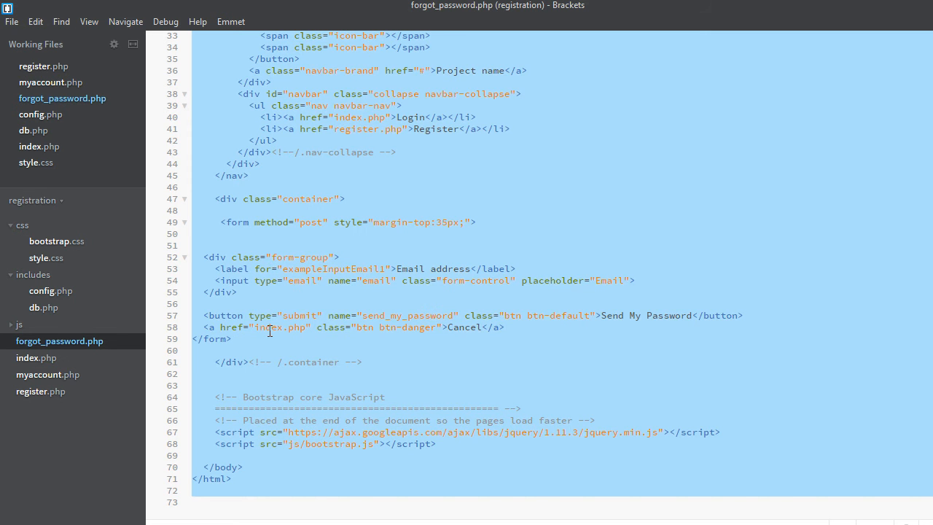
{"action": "left_click", "coordinate": [47, 374]}
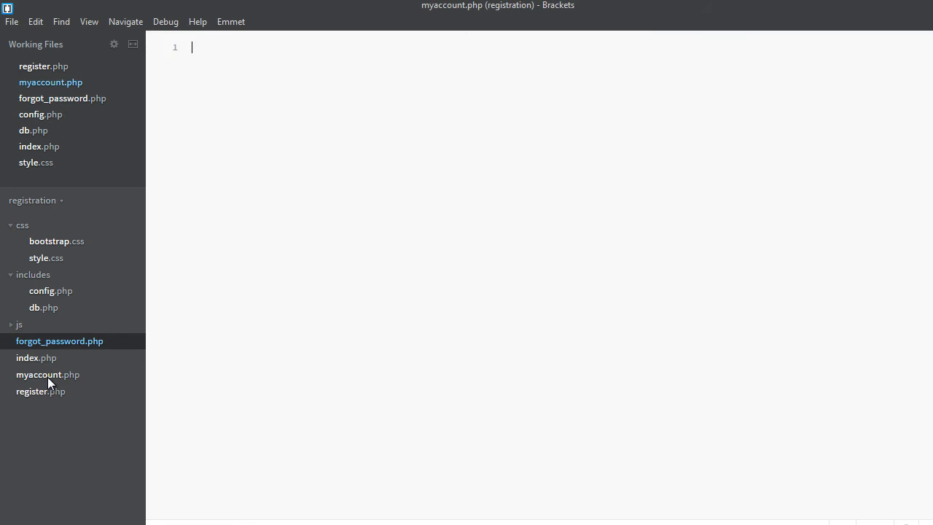
{"action": "left_click", "coordinate": [48, 374]}
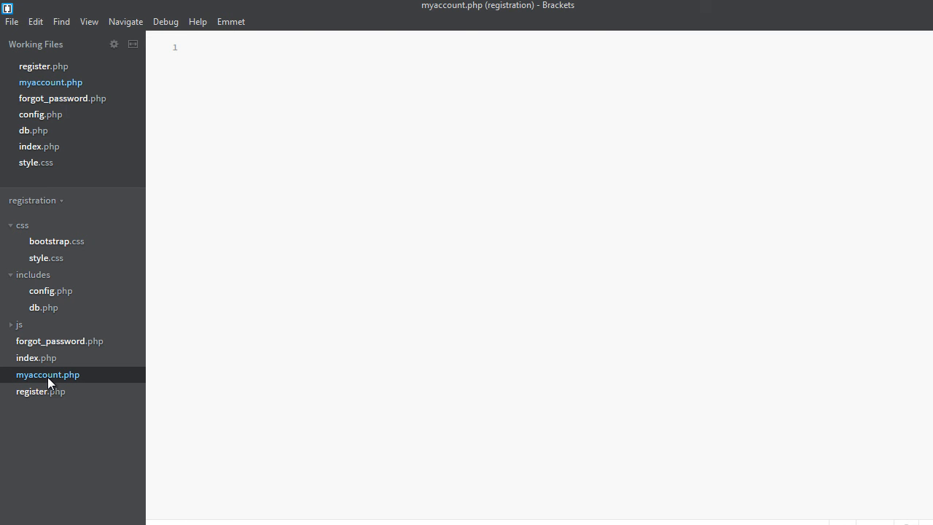
{"action": "left_click", "coordinate": [48, 374]}
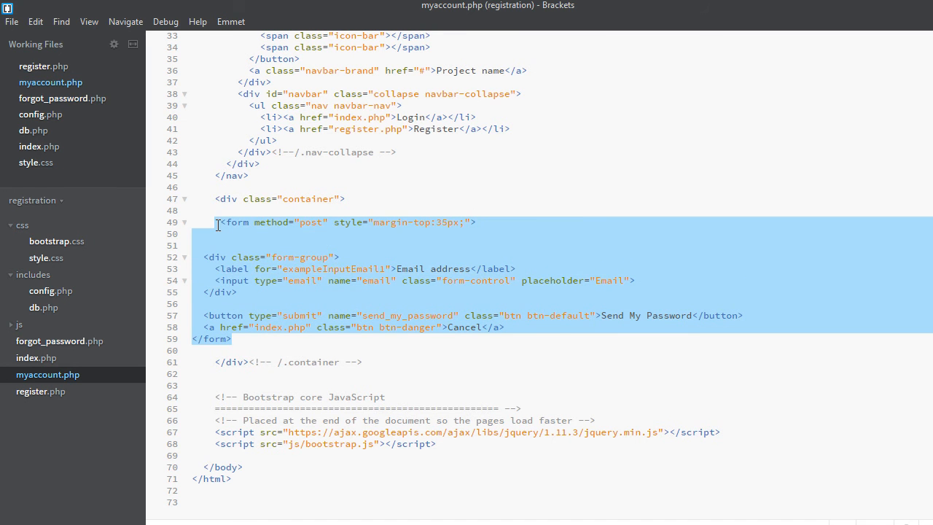
- Remove the copied form block from myaccount.php and set the page title to 'Account'
{"action": "key", "text": "Delete"}
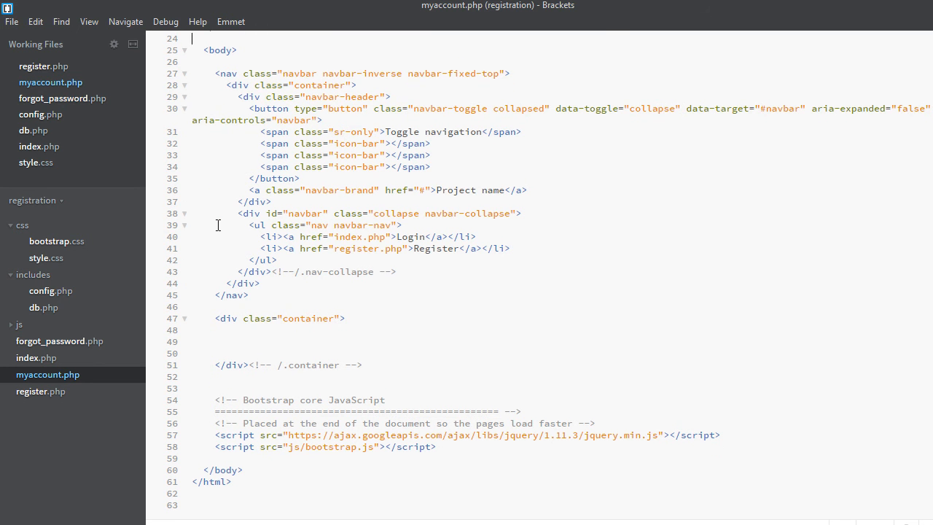
{"action": "scroll", "scroll_direction": "up", "scroll_amount": 3}
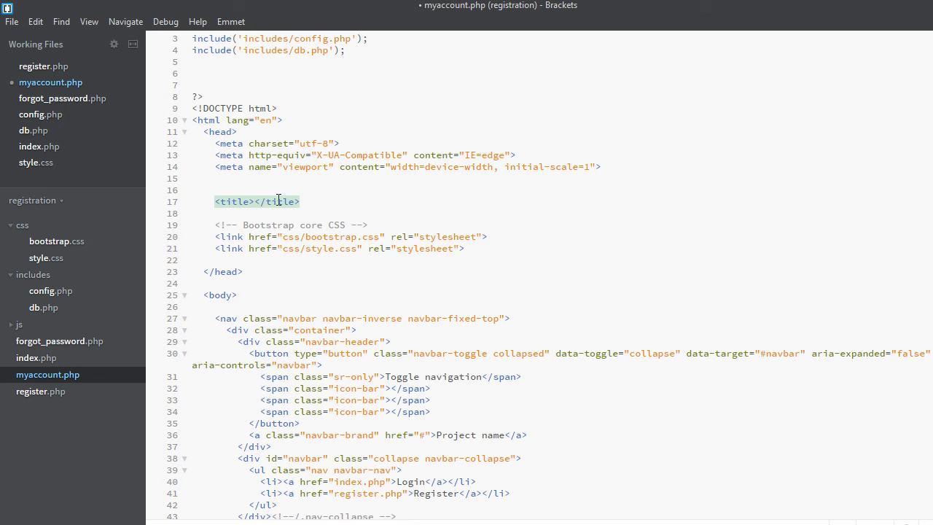
{"action": "type", "text": "Account"}
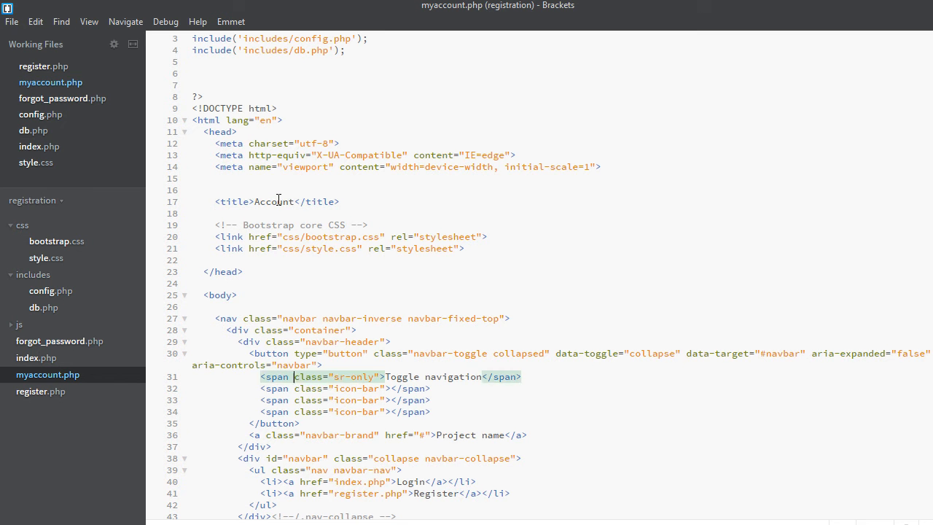
{"action": "scroll", "scroll_direction": "down", "scroll_amount": 3}
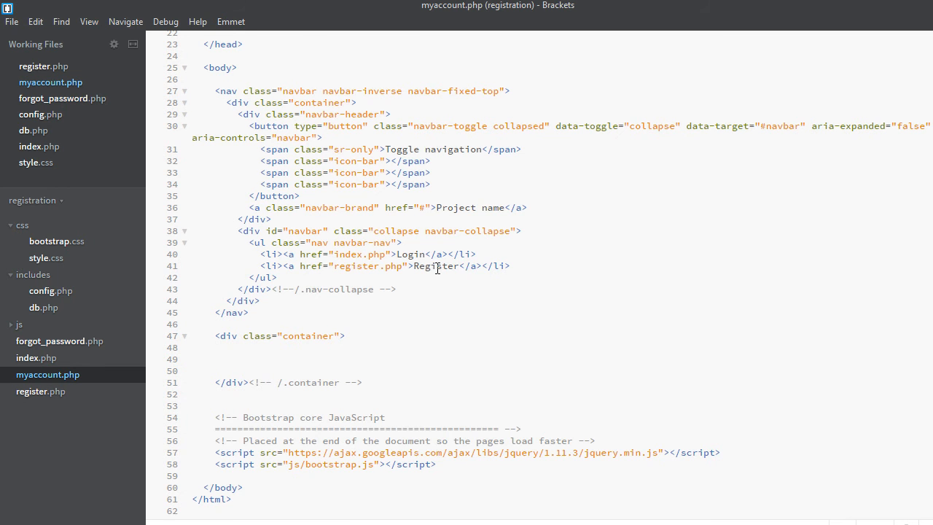
- Duplicate the Register nav item as 'Logout' linking to logout.php, and save
{"action": "triple_click", "coordinate": [383, 265]}
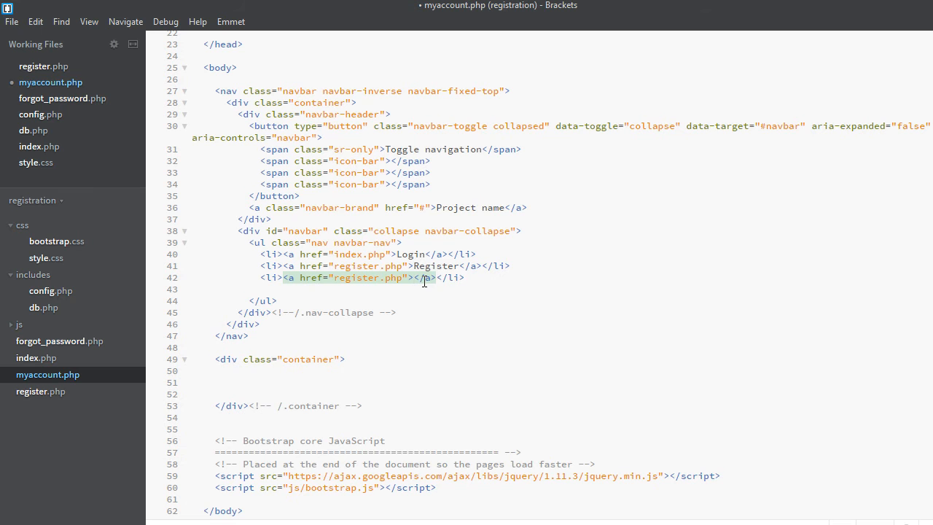
{"action": "type", "text": "Logout"}
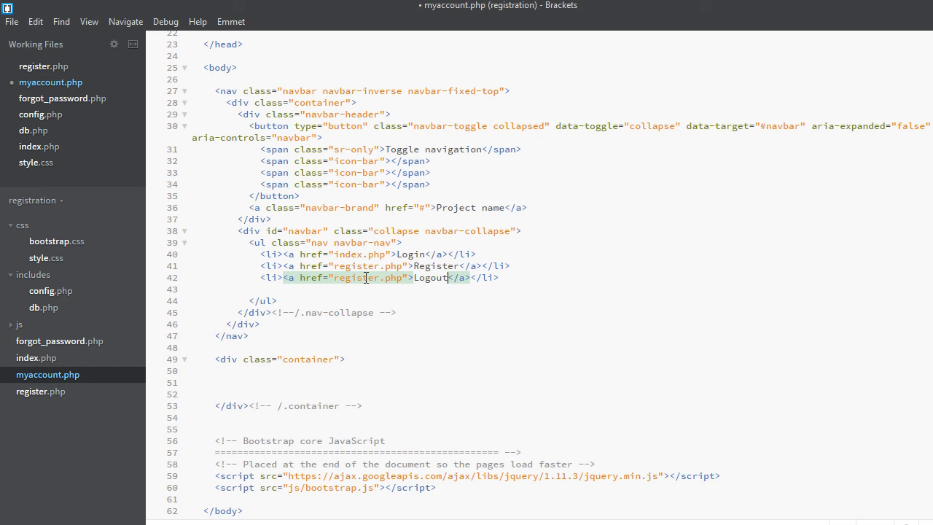
{"action": "double_click", "coordinate": [353, 278]}
{"action": "type", "text": "l"}
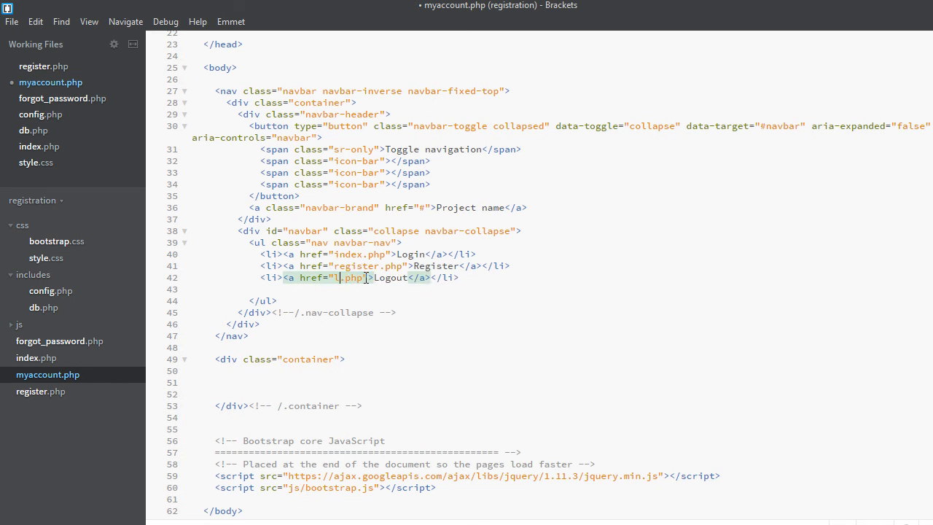
{"action": "type", "text": "ogout"}
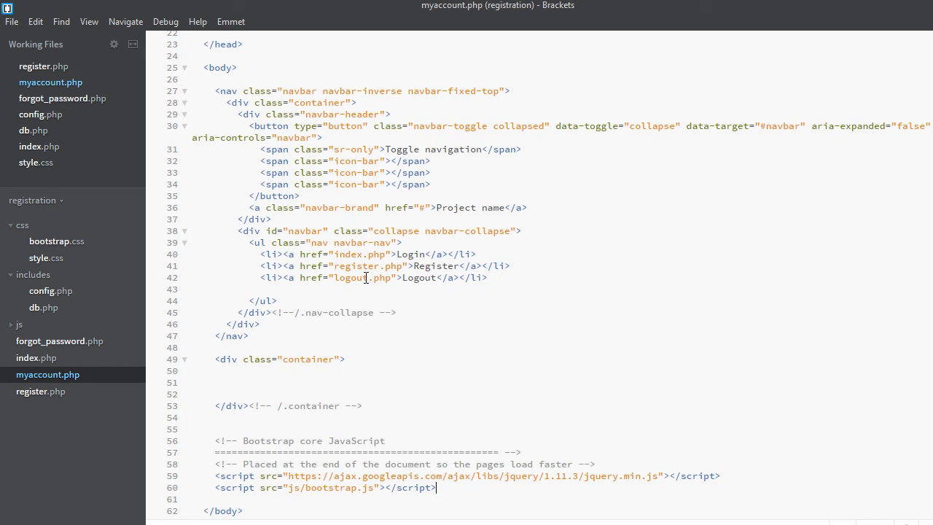
{"action": "scroll", "scroll_direction": "down", "scroll_amount": 3}
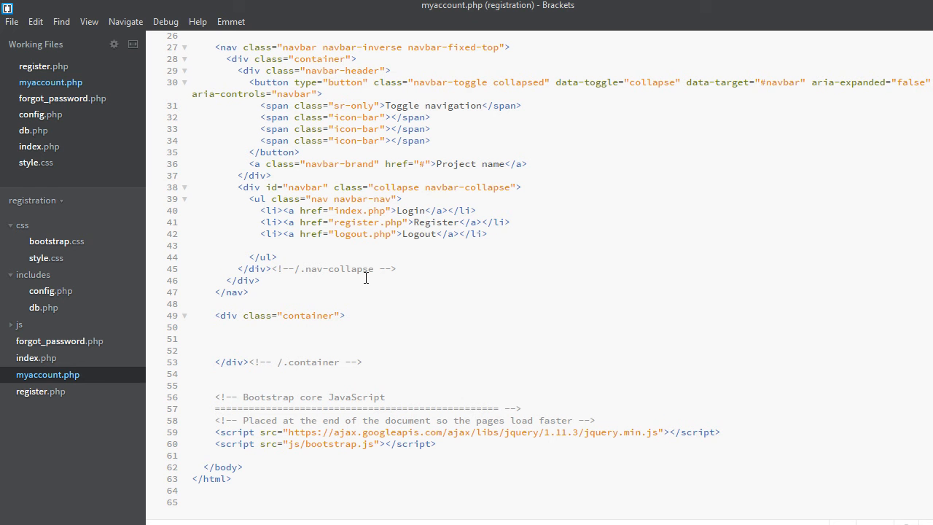
- Add a div with class jumbotron containing an empty h2 heading
{"action": "type", "text": "<>"}
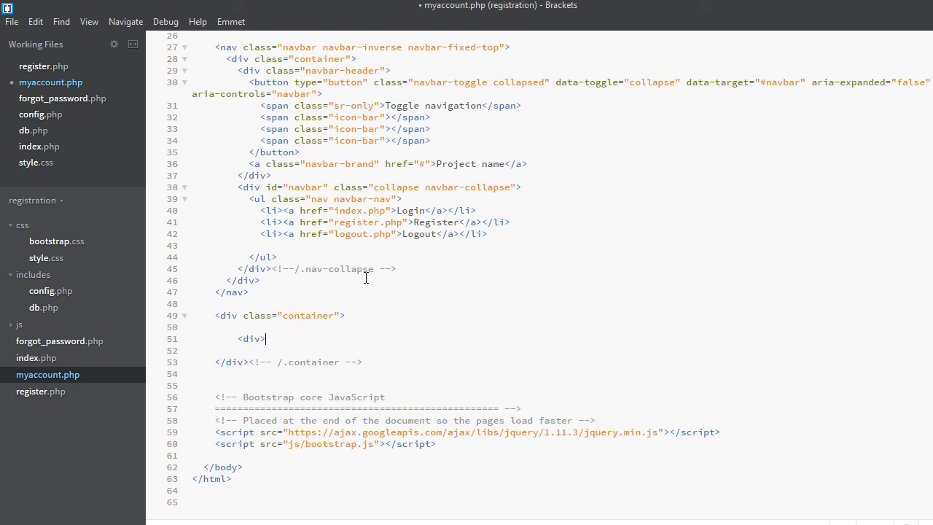
{"action": "type", "text": "</div>"}
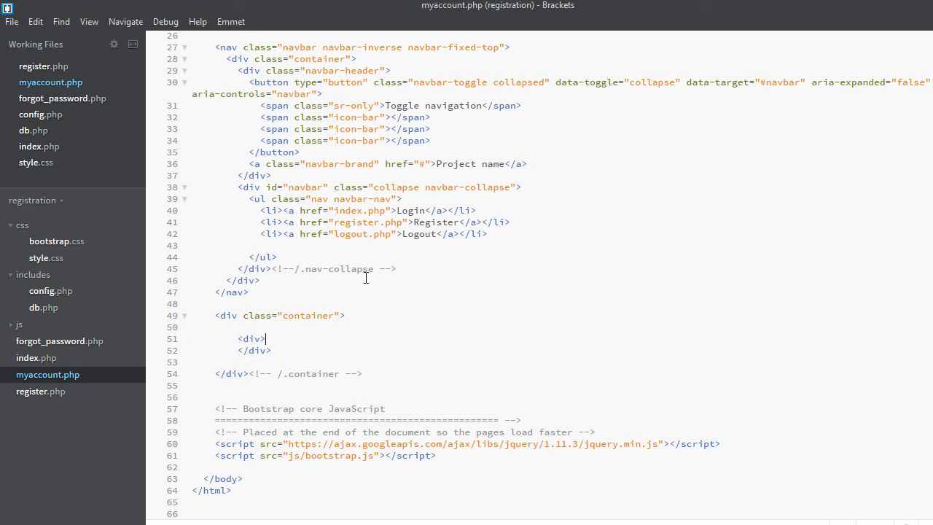
{"action": "type", "text": "clas="}
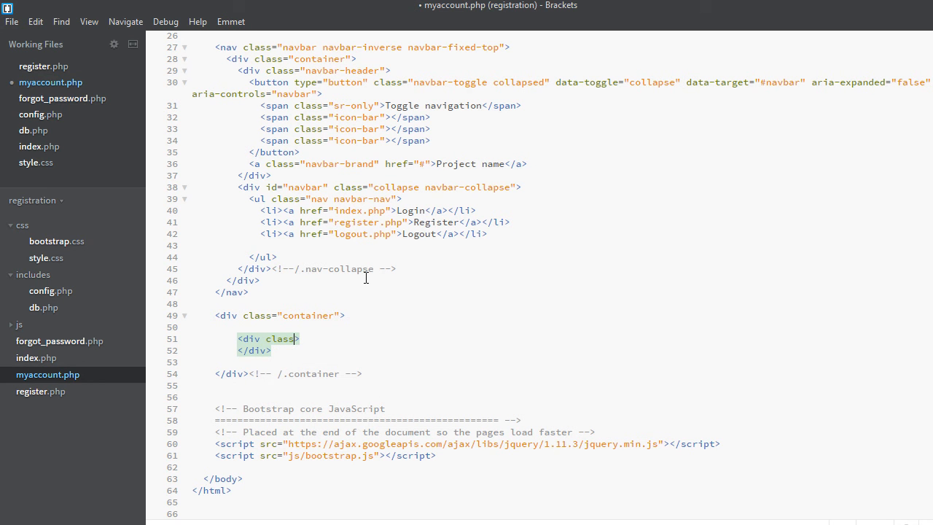
{"action": "type", "text": "=\""}
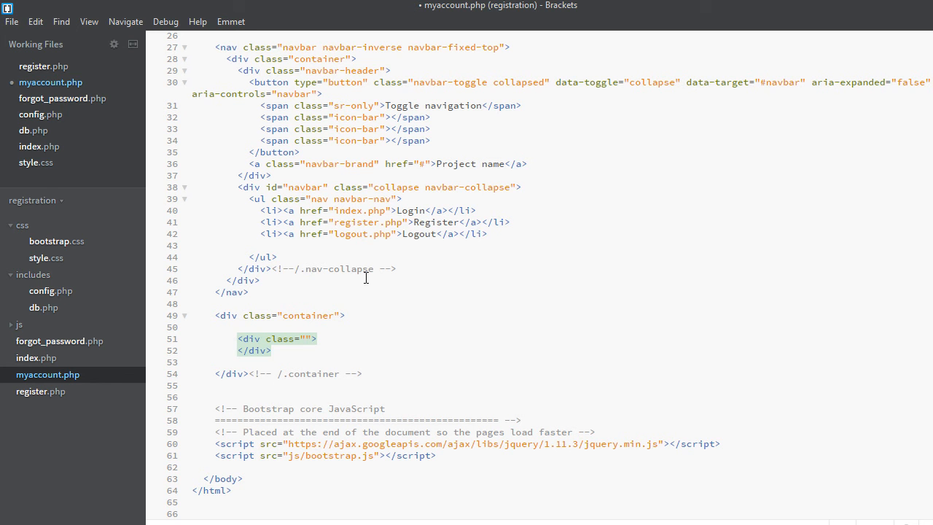
{"action": "left_click", "coordinate": [305, 338]}
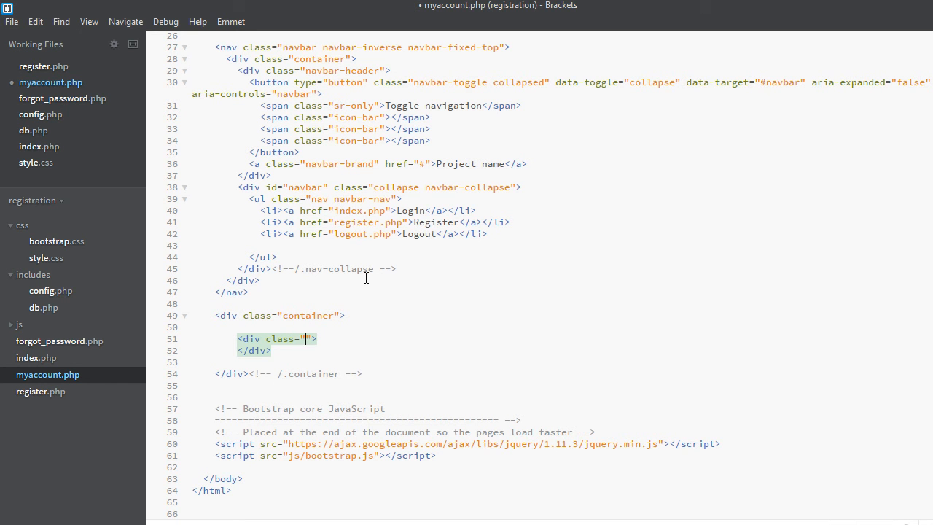
{"action": "type", "text": "jumb"}
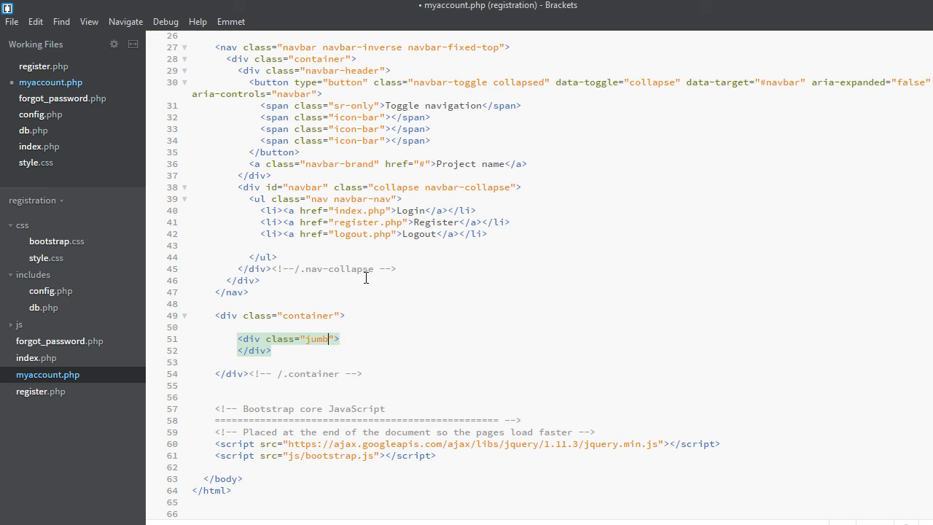
{"action": "type", "text": "otron"}
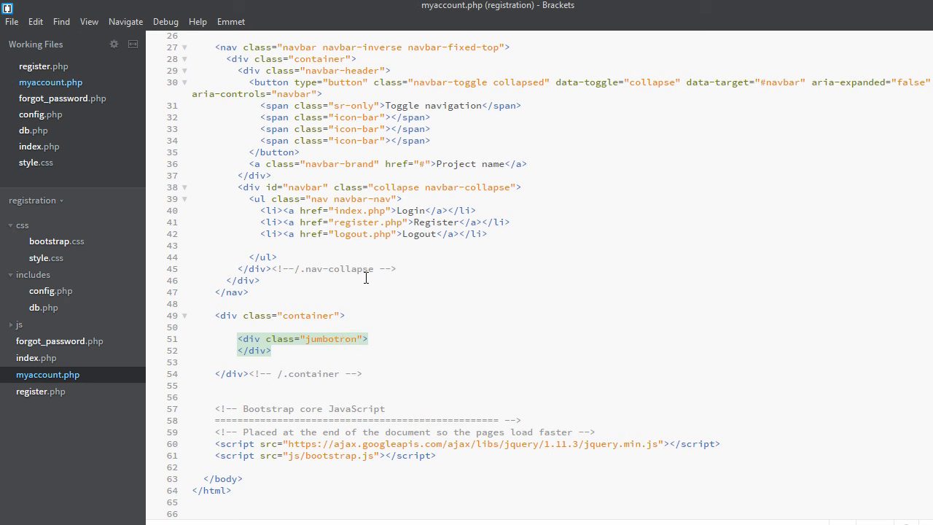
{"action": "key", "text": "enter"}
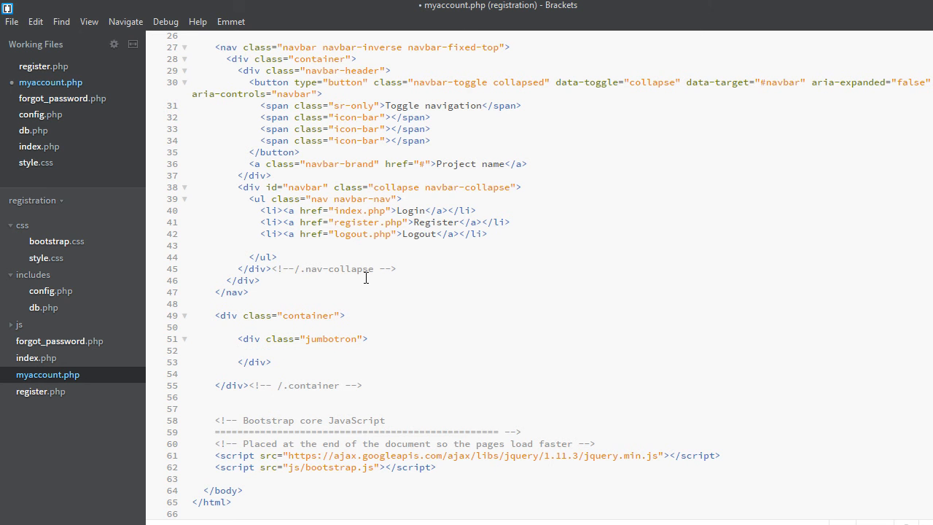
{"action": "type", "text": "<>"}
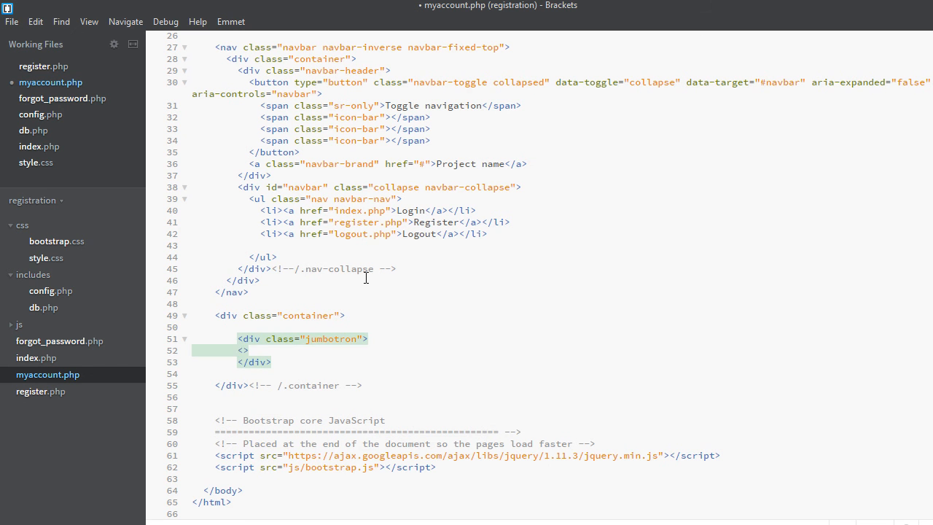
{"action": "type", "text": "h2>"}
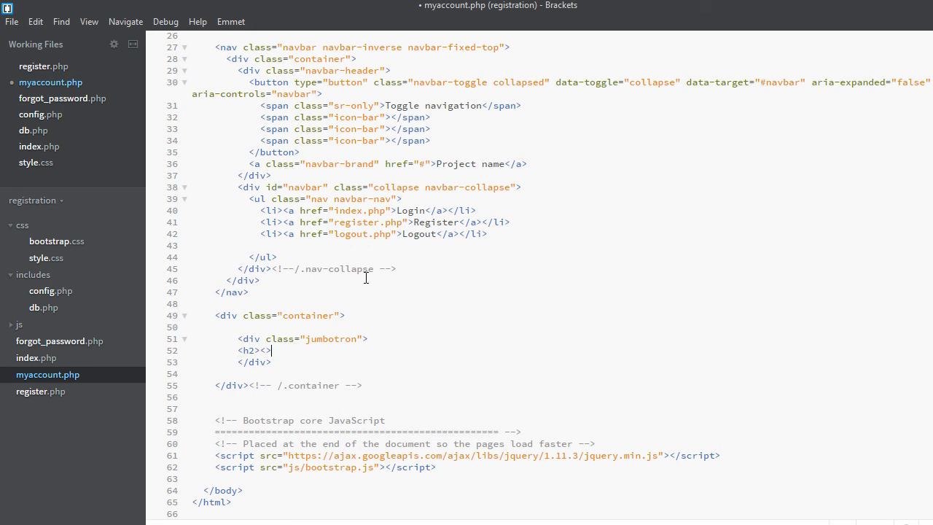
{"action": "type", "text": "h1"}
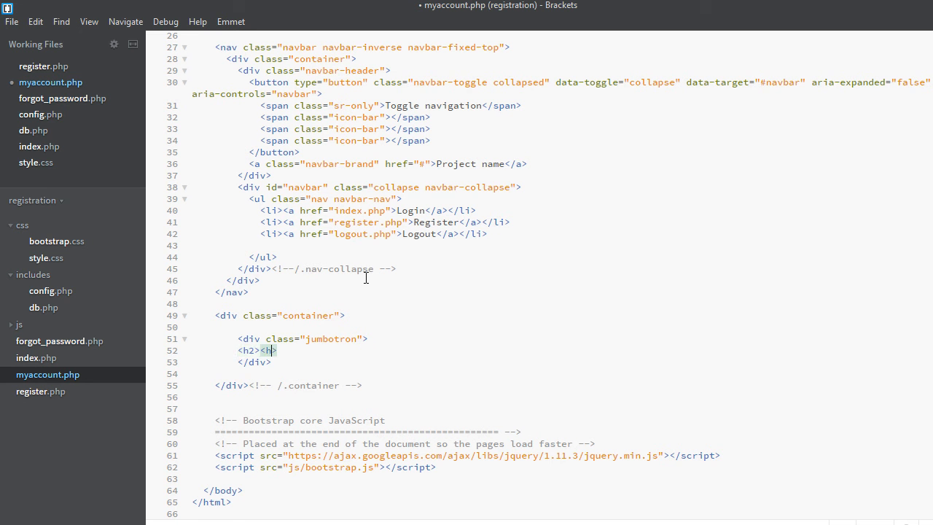
{"action": "type", "text": "</h2>"}
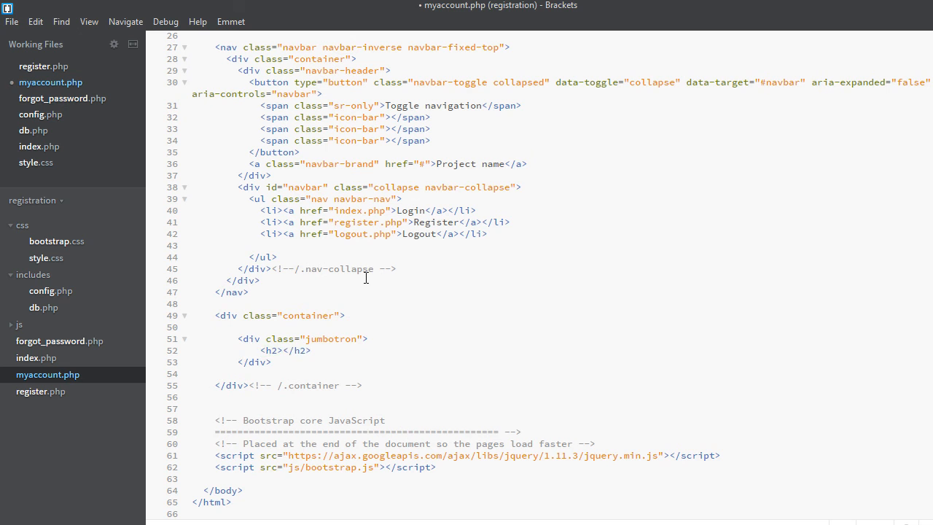
- Fill the h2 with 'Welcome' plus a PHP echo of $_SESSION['user_name']
{"action": "double_click", "coordinate": [286, 351]}
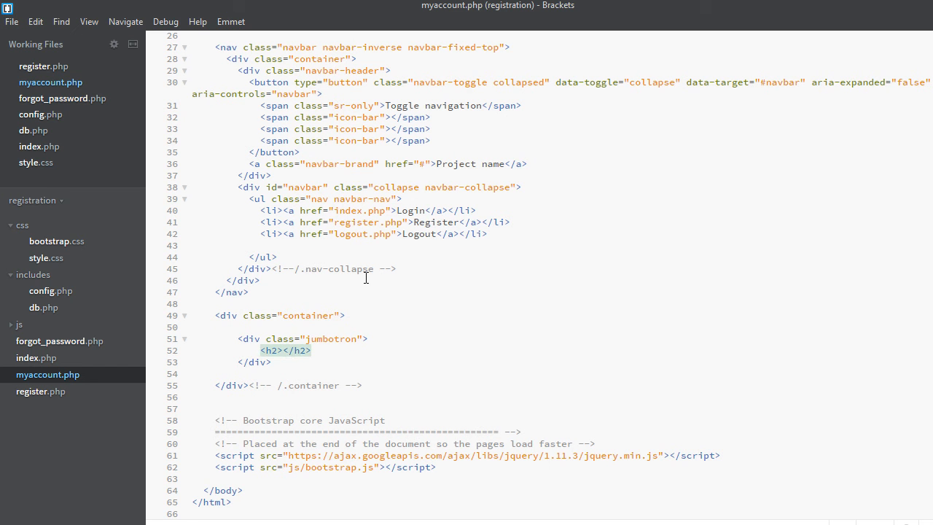
{"action": "type", "text": "Wel"}
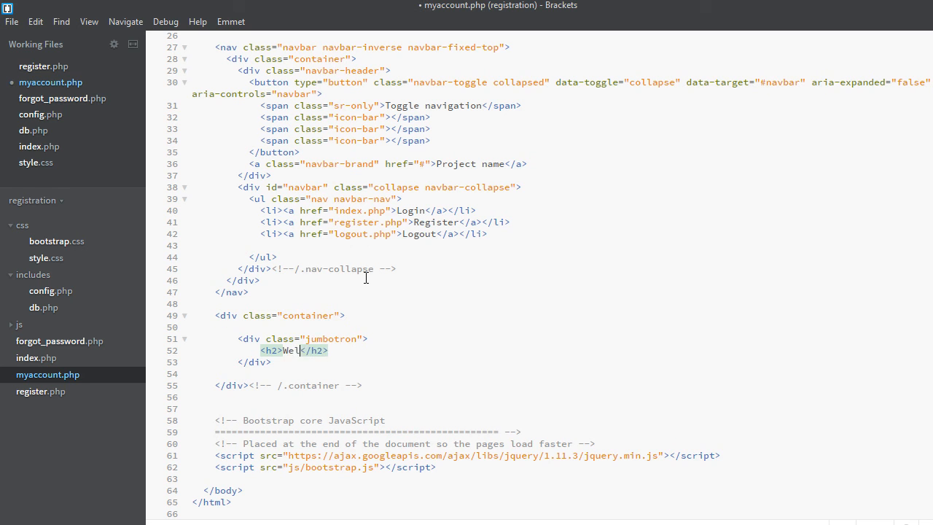
{"action": "type", "text": "come <??"}
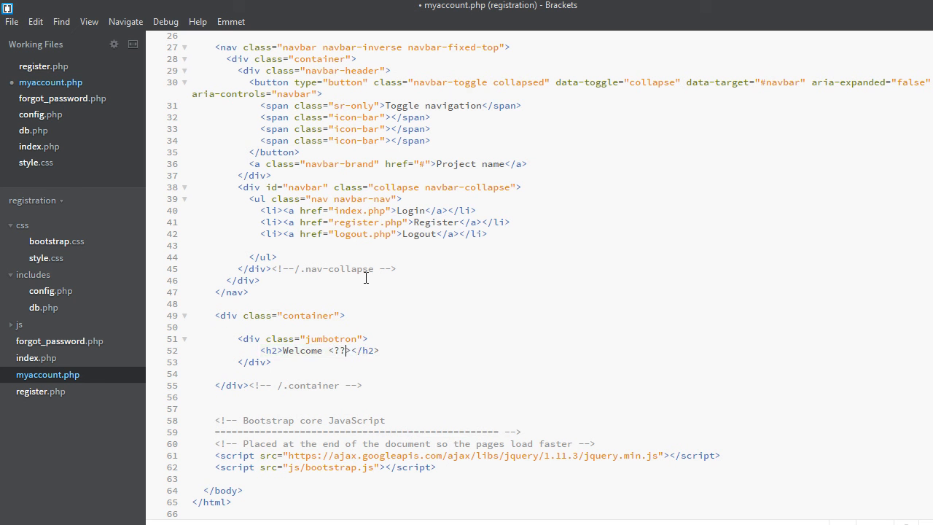
{"action": "type", "text": "php"}
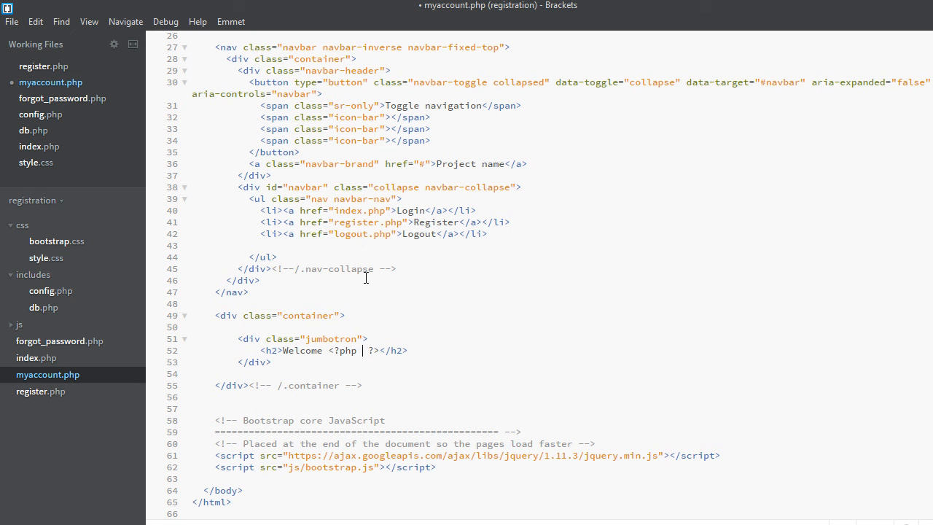
{"action": "type", "text": "$_"}
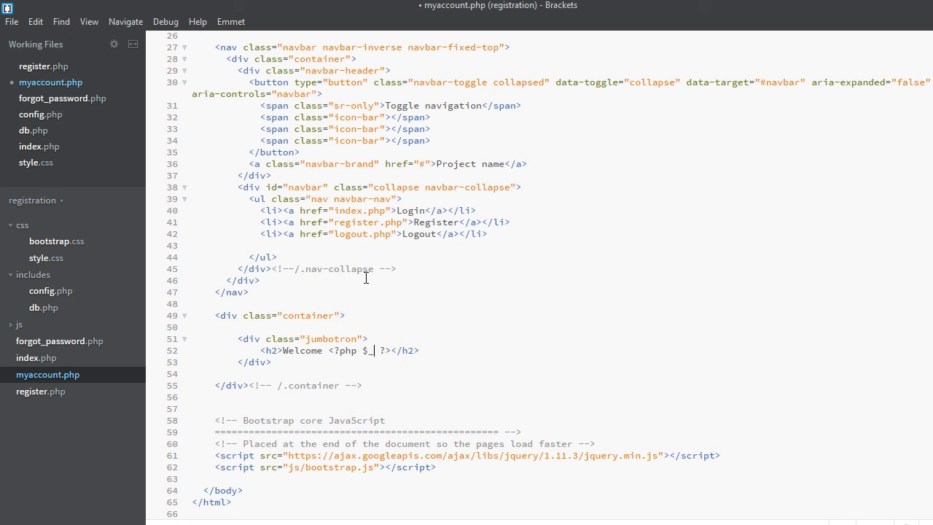
{"action": "type", "text": "SESSION"}
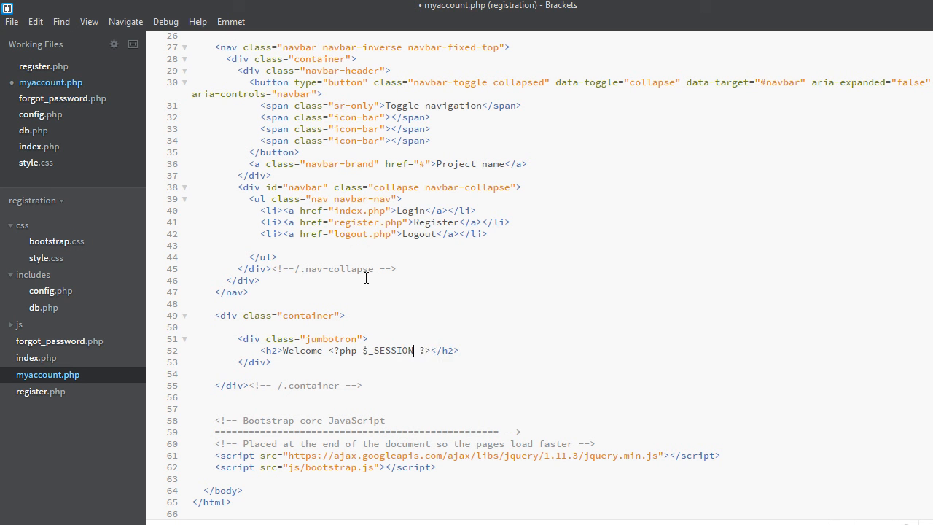
{"action": "type", "text": "[];"}
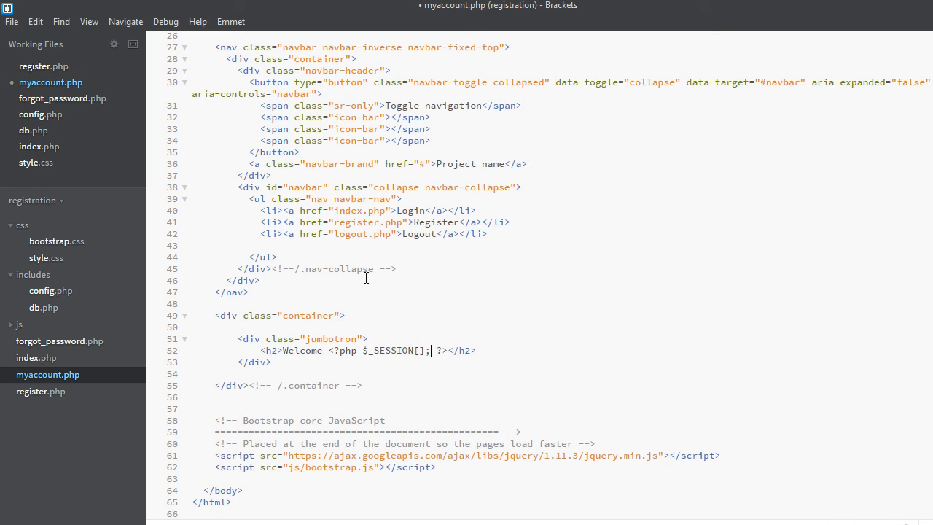
{"action": "type", "text": "''"}
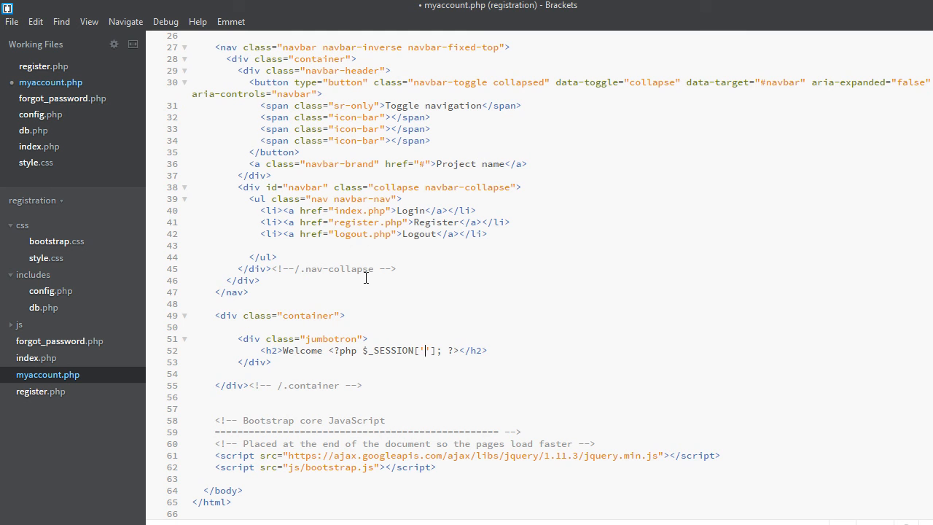
{"action": "type", "text": "u"}
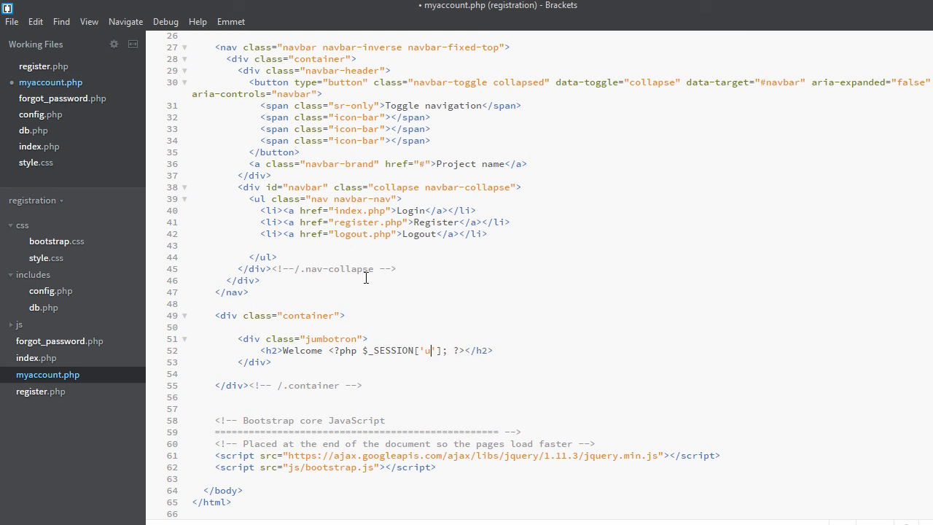
{"action": "type", "text": "ser_"}
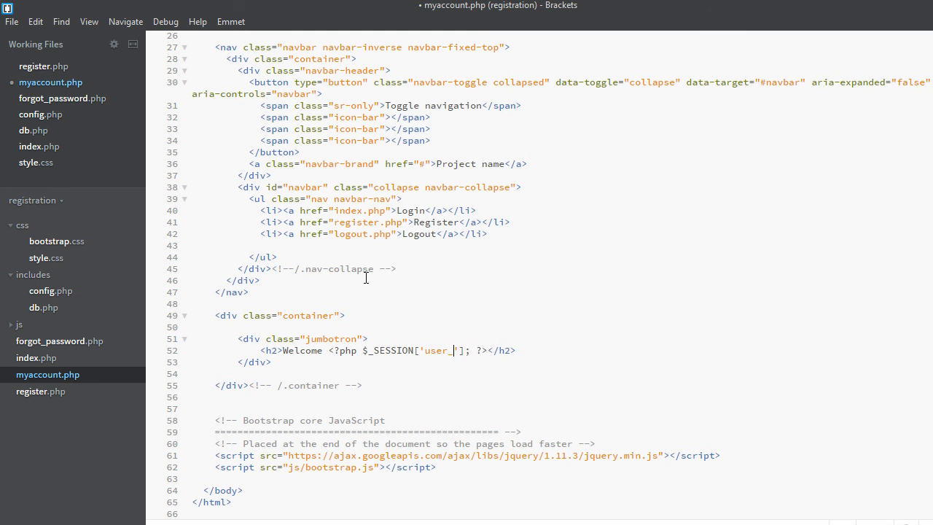
{"action": "type", "text": "name"}
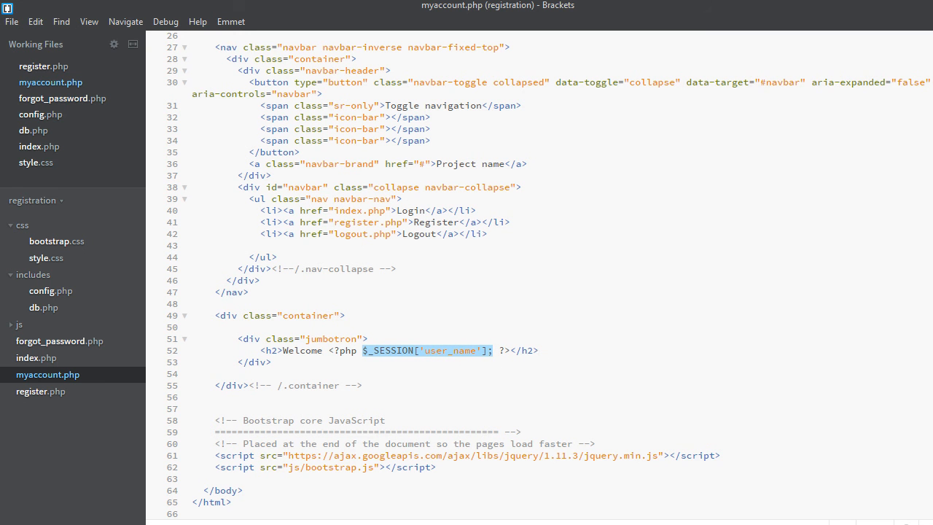
- Insert session_start(); right after <?php at the top of myaccount.php and save
{"action": "scroll", "scroll_direction": "up", "scroll_amount": 3}
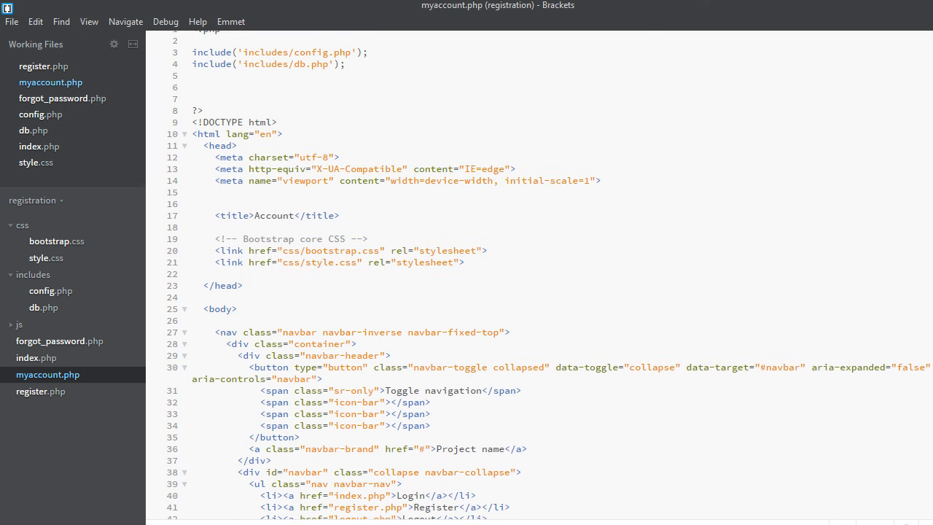
{"action": "scroll", "scroll_direction": "up", "scroll_amount": 3}
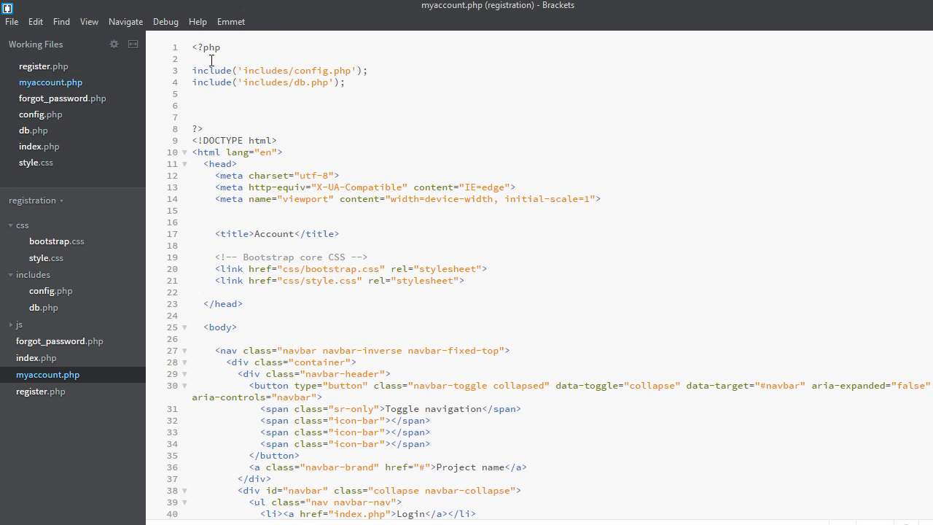
{"action": "type", "text": "session_start();"}
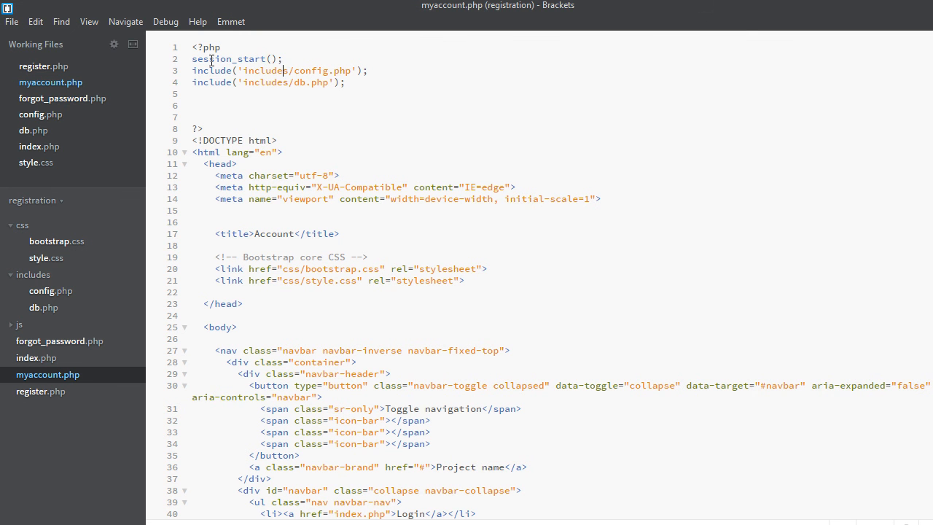
{"action": "scroll", "scroll_direction": "down", "scroll_amount": 3}
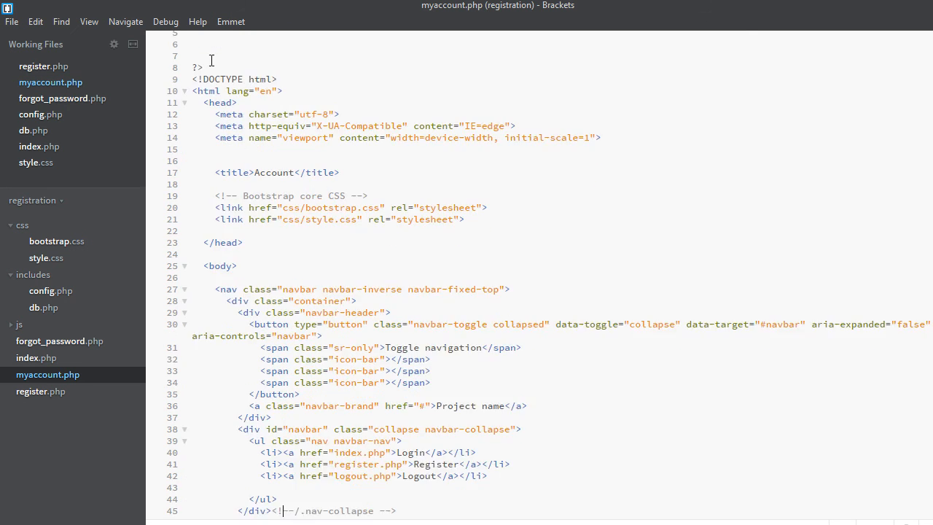
{"action": "scroll", "scroll_direction": "down", "scroll_amount": 3}
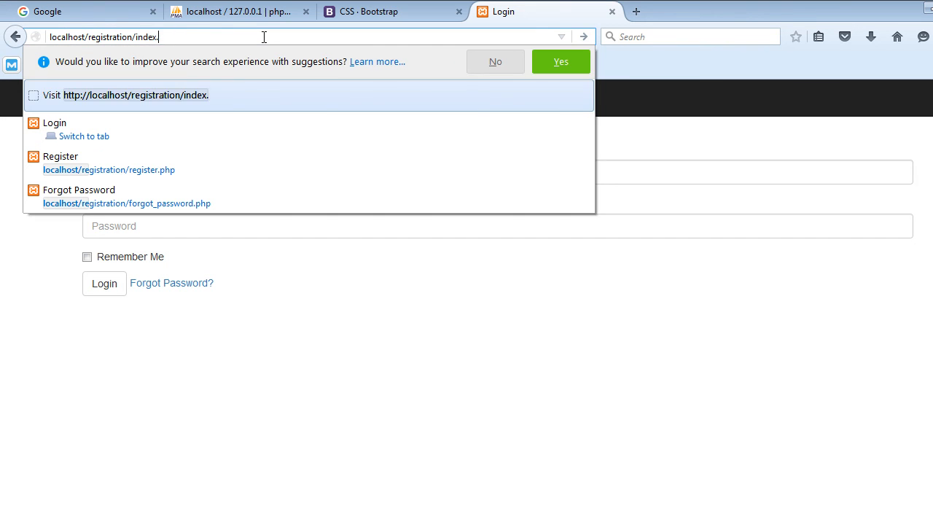
- Load localhost/registration/myaccount.php and examine the undefined index user_name notice on line 52
{"action": "type", "text": "m"}
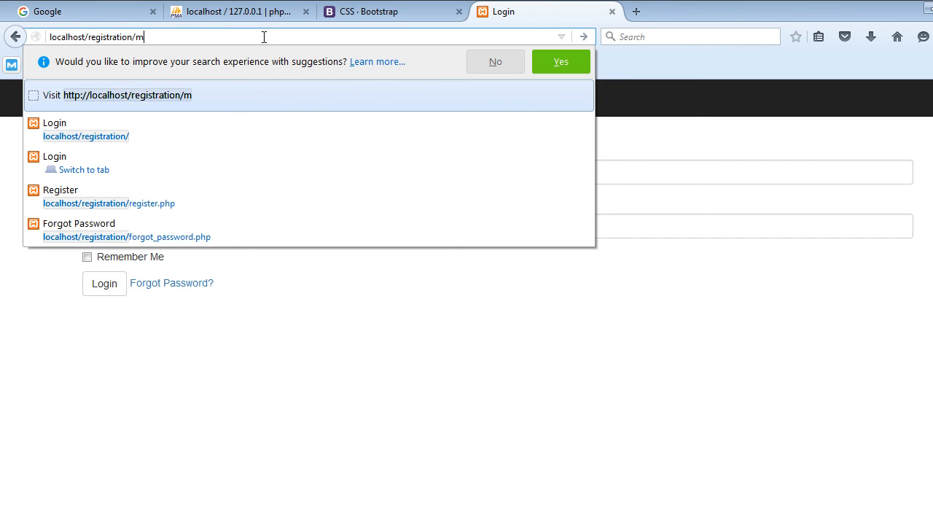
{"action": "type", "text": "yaccount.php"}
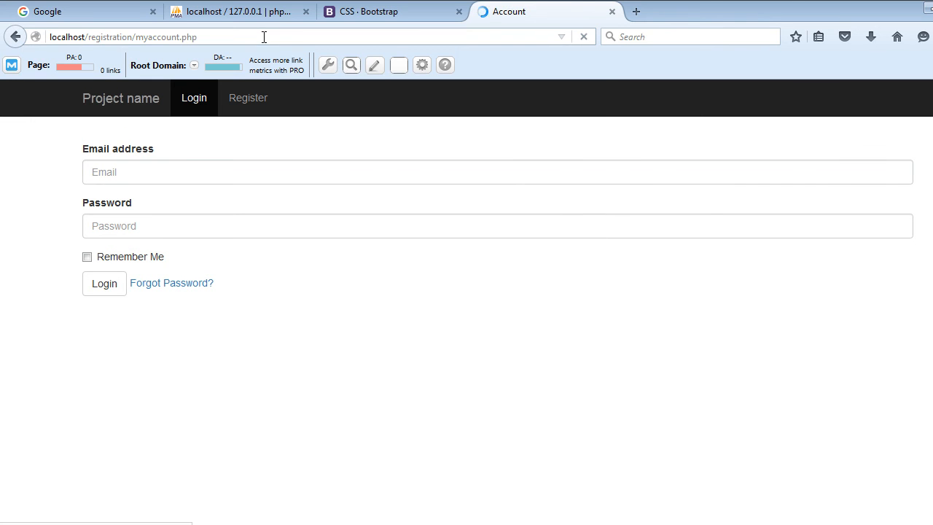
{"action": "left_click", "coordinate": [104, 283]}
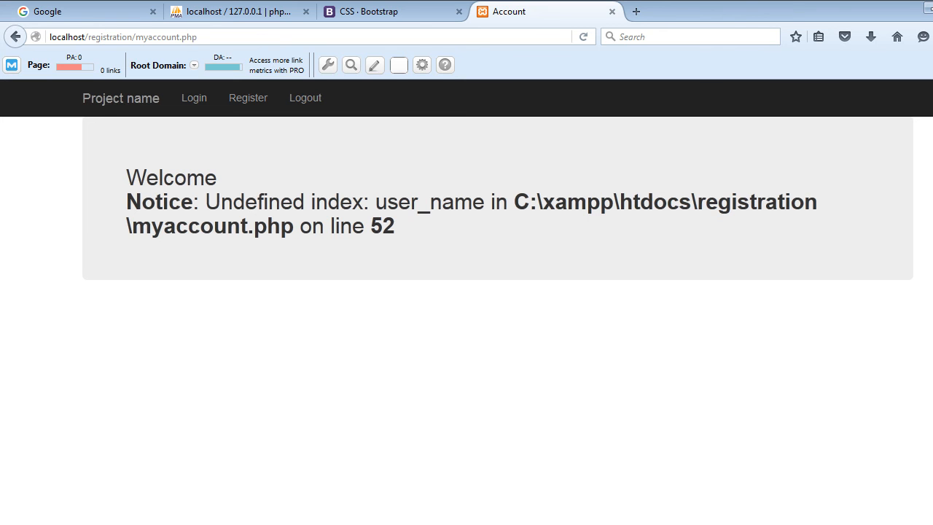
{"action": "mouse_move", "coordinate": [125, 217]}
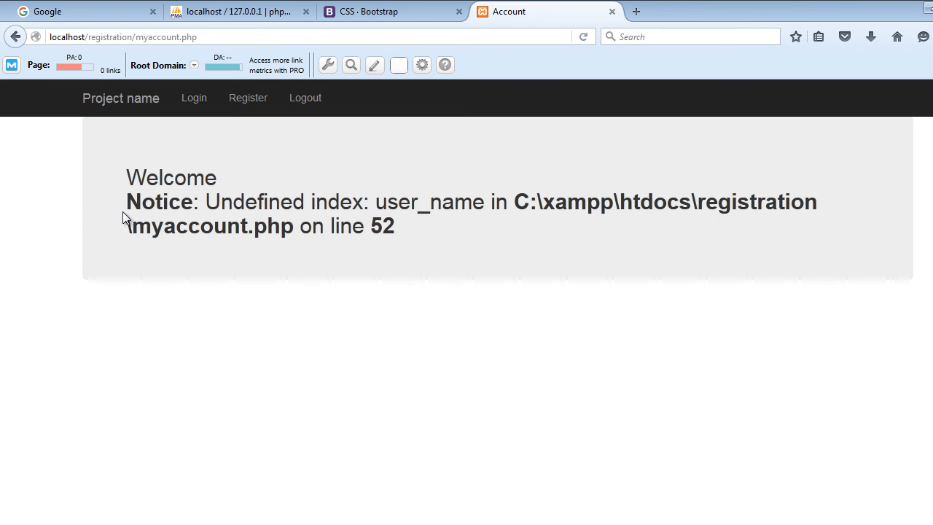
{"action": "left_click_drag", "start_coordinate": [127, 202], "coordinate": [393, 226]}
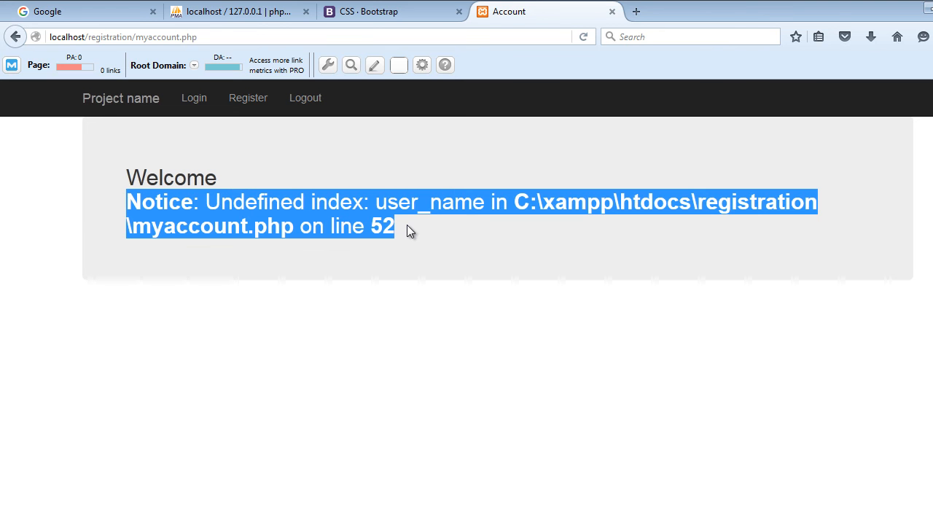
{"action": "left_click", "coordinate": [384, 202]}
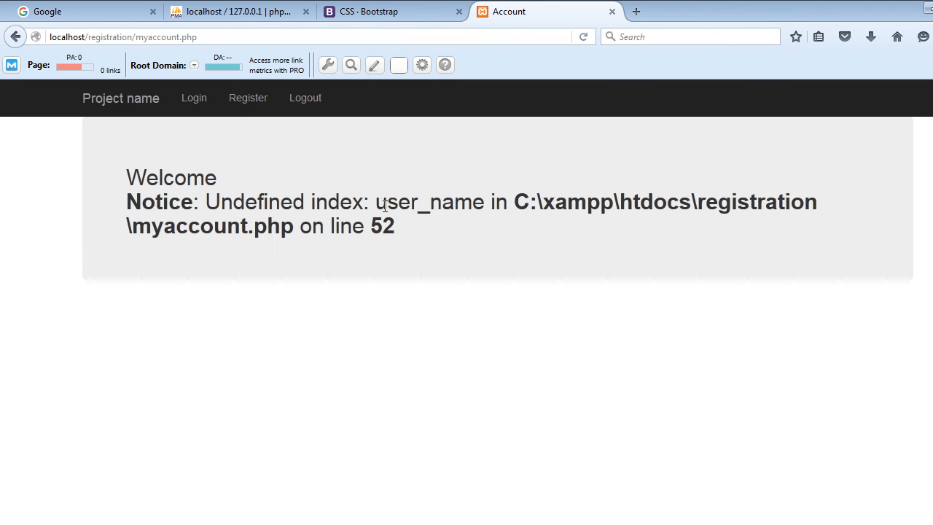
{"action": "double_click", "coordinate": [428, 202]}
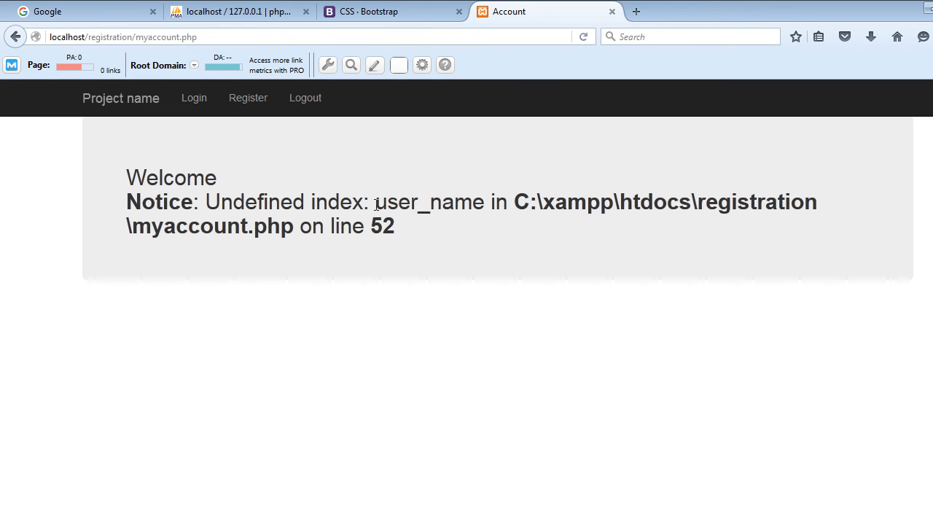
{"action": "mouse_move", "coordinate": [475, 231]}
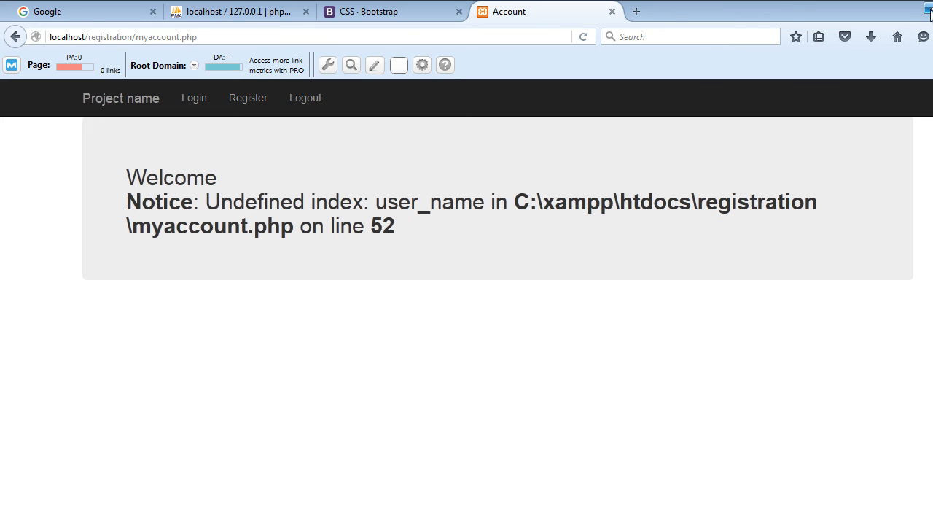
{"action": "mouse_move", "coordinate": [283, 175]}
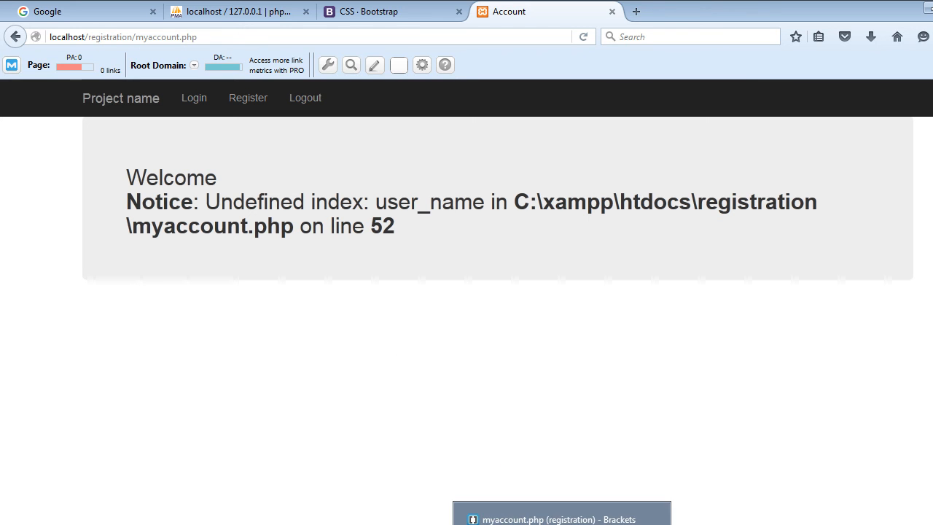
{"action": "left_click", "coordinate": [561, 519]}
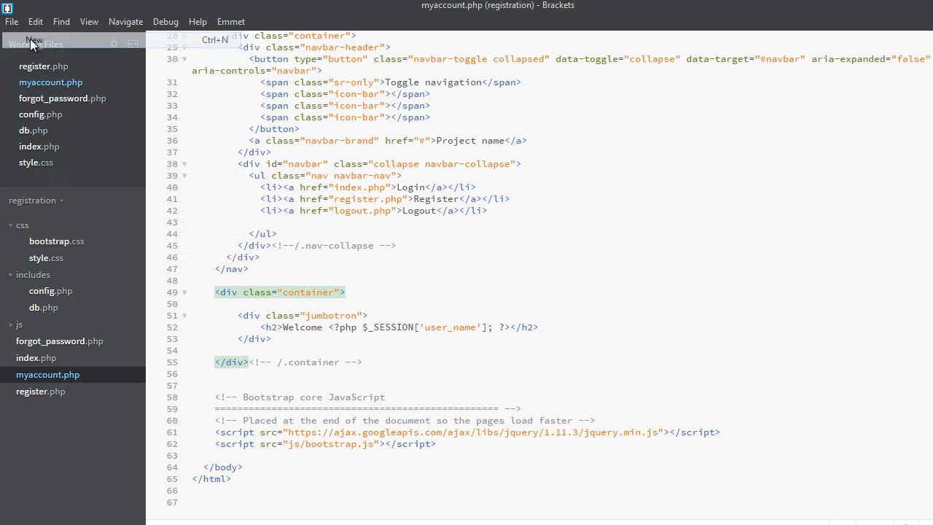
- Start a new untitled file and save it as logout.php in the registration folder
{"action": "left_click", "coordinate": [34, 40]}
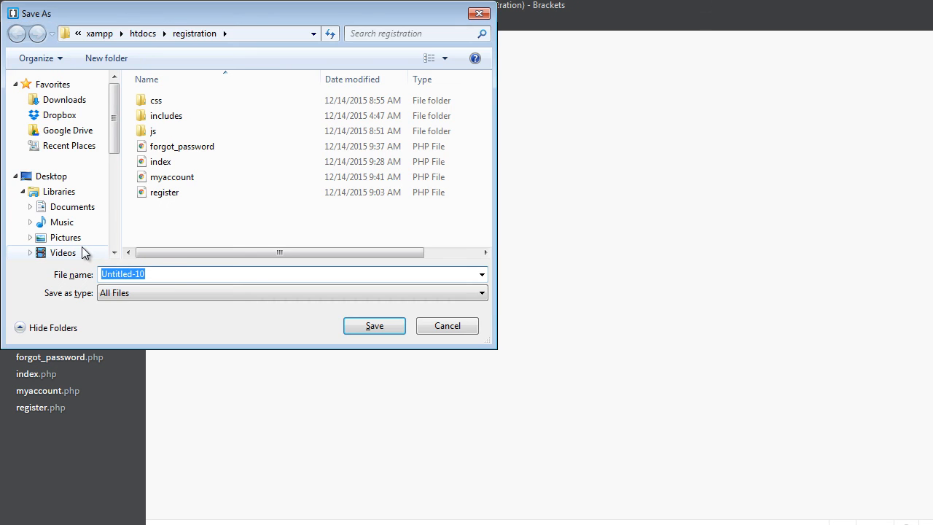
{"action": "type", "text": "logou"}
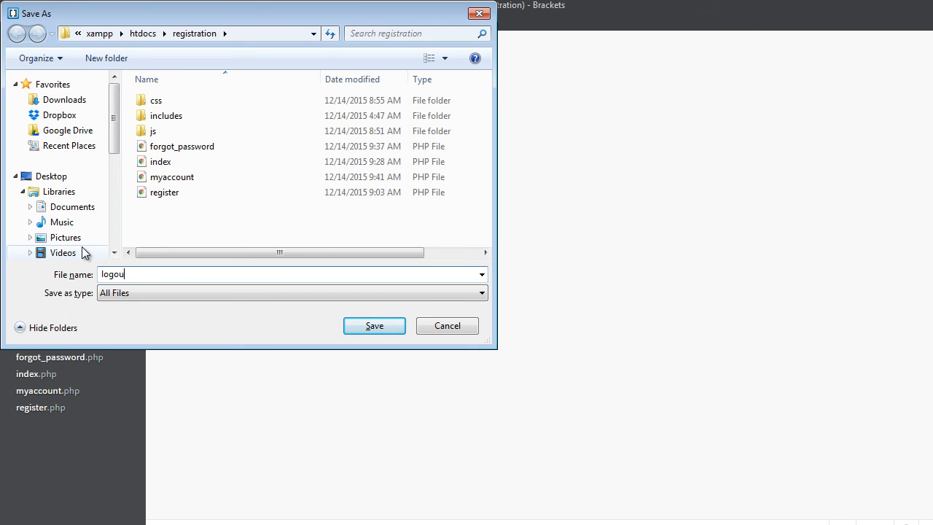
{"action": "type", "text": "t.php"}
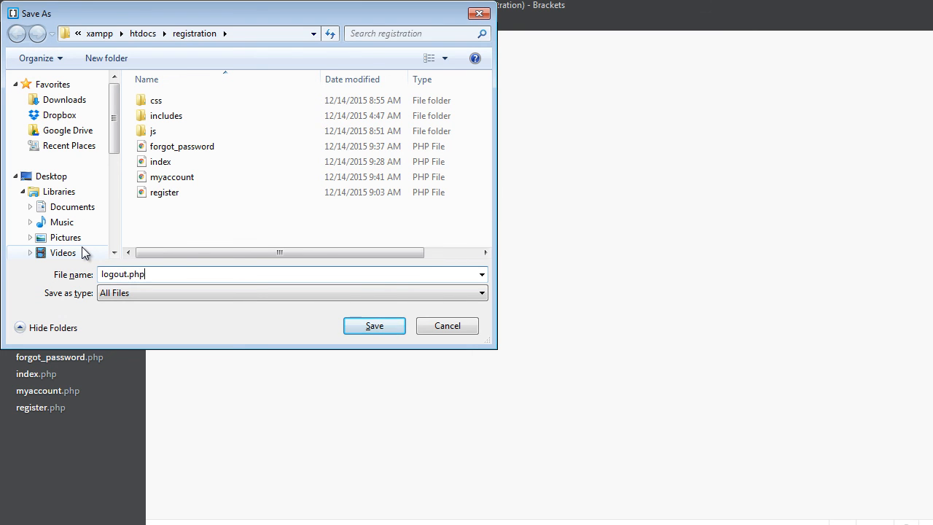
{"action": "left_click", "coordinate": [374, 325]}
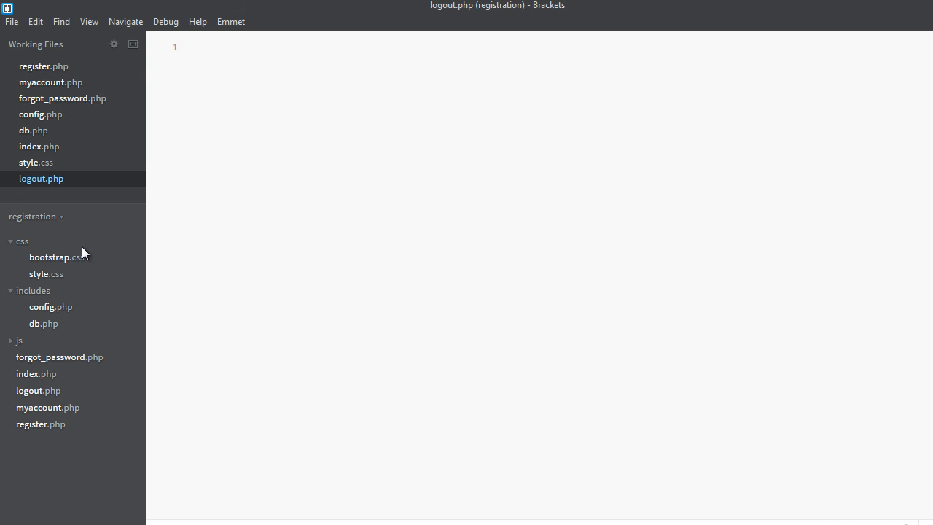
- Fill logout.php with an empty <?php ?> block and save
{"action": "type", "text": "<??>"}
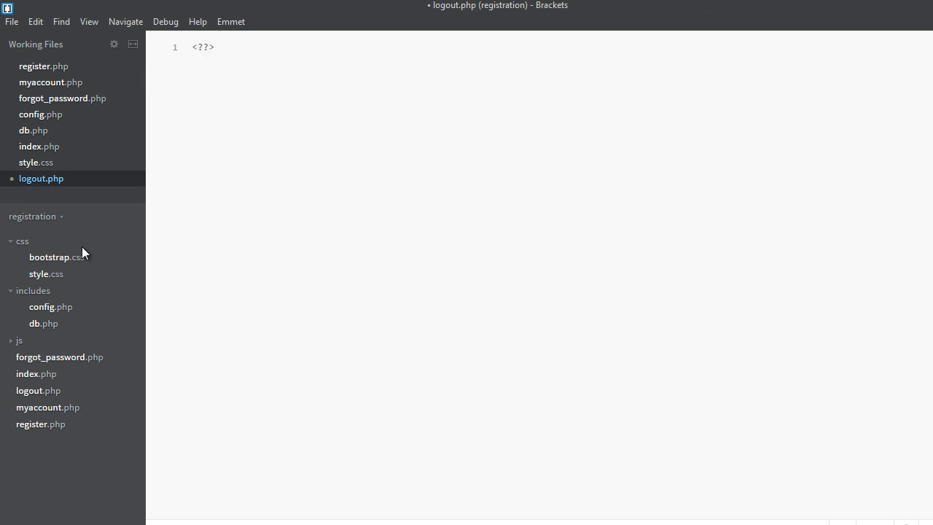
{"action": "type", "text": "php"}
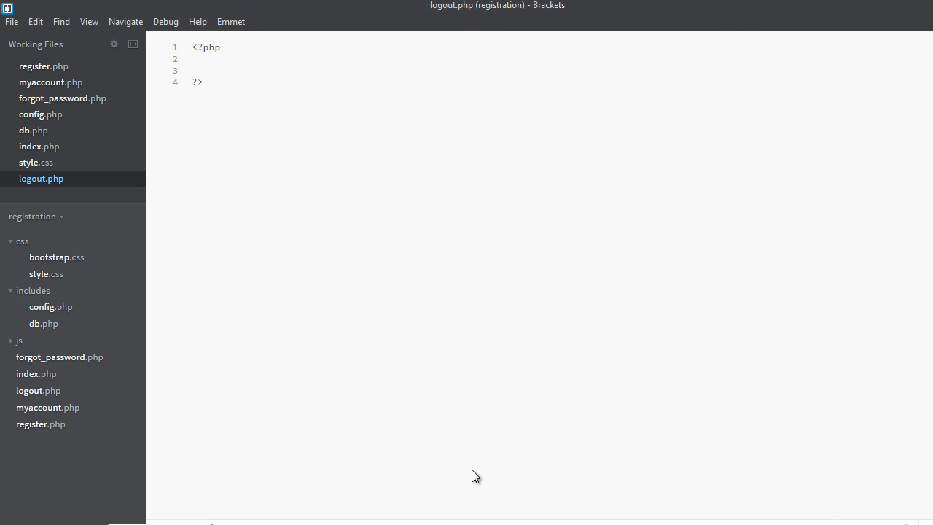
{"action": "mouse_move", "coordinate": [80, 439]}
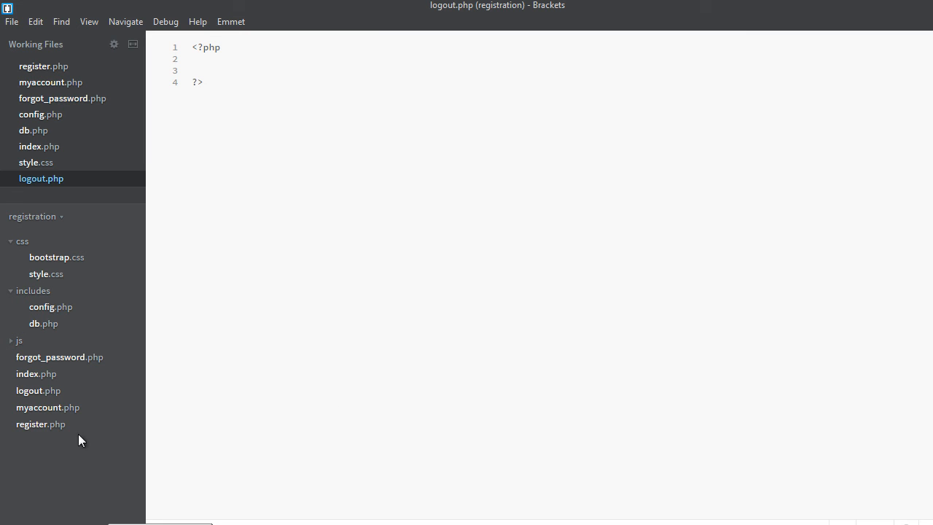
{"action": "mouse_move", "coordinate": [395, 420]}
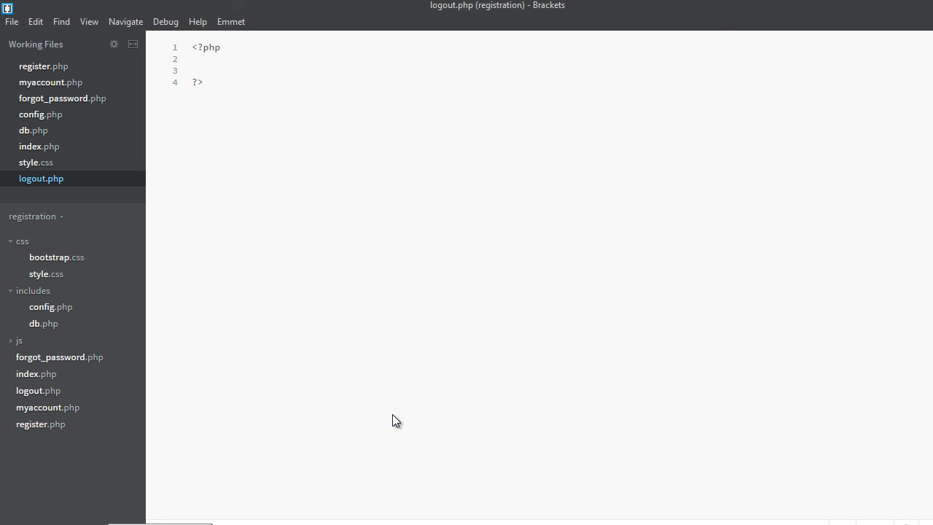